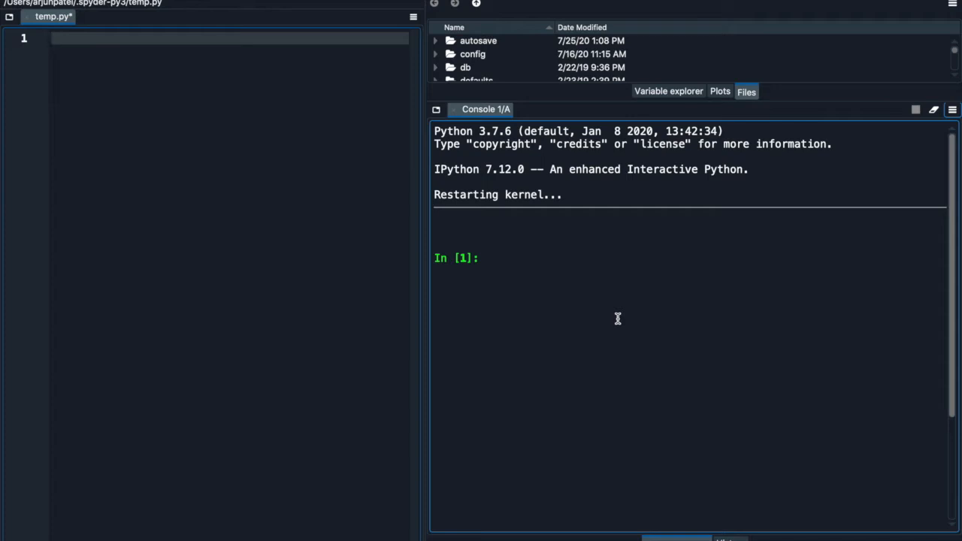
# Declare class test and begin its __init__ constructor taking self, no and name
pyautogui.write('c')
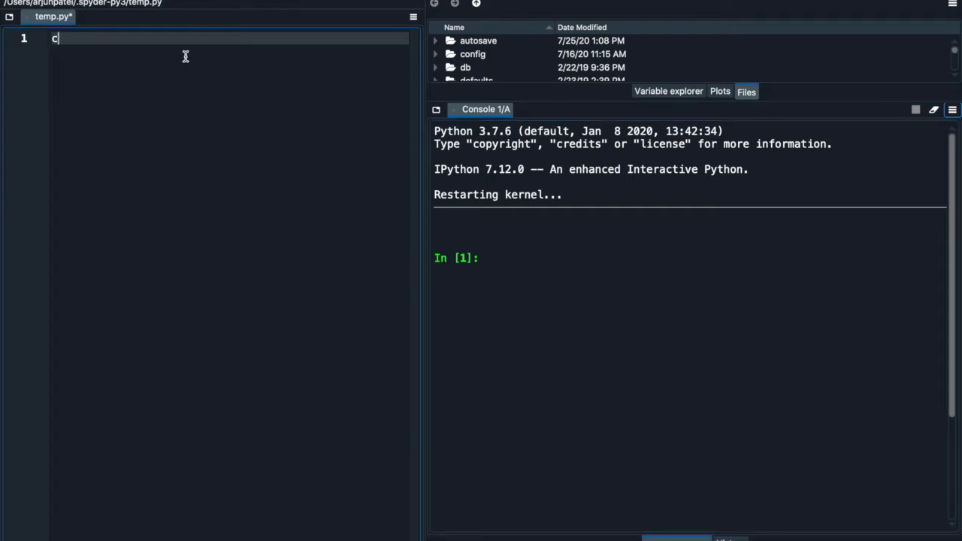
pyautogui.write('lass')
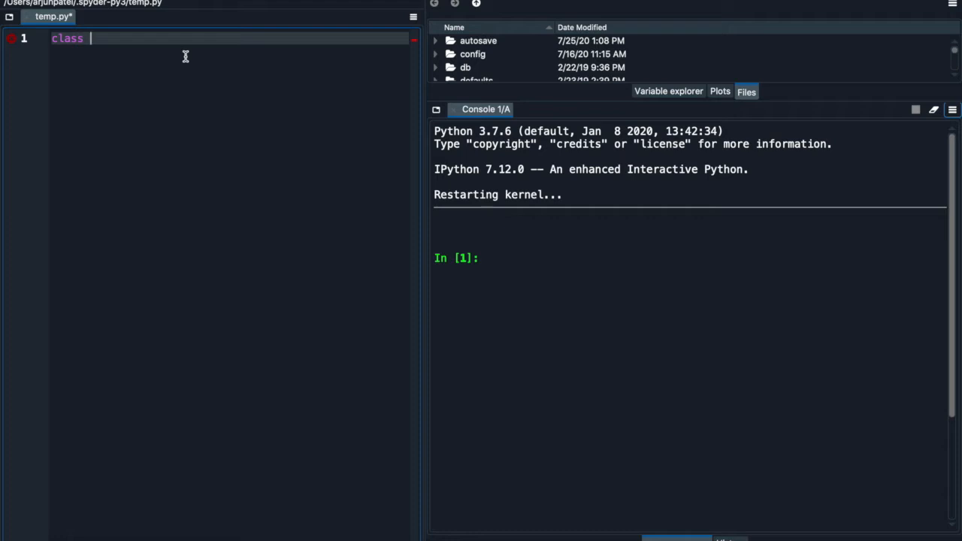
pyautogui.write('test:')
pyautogui.write('def')
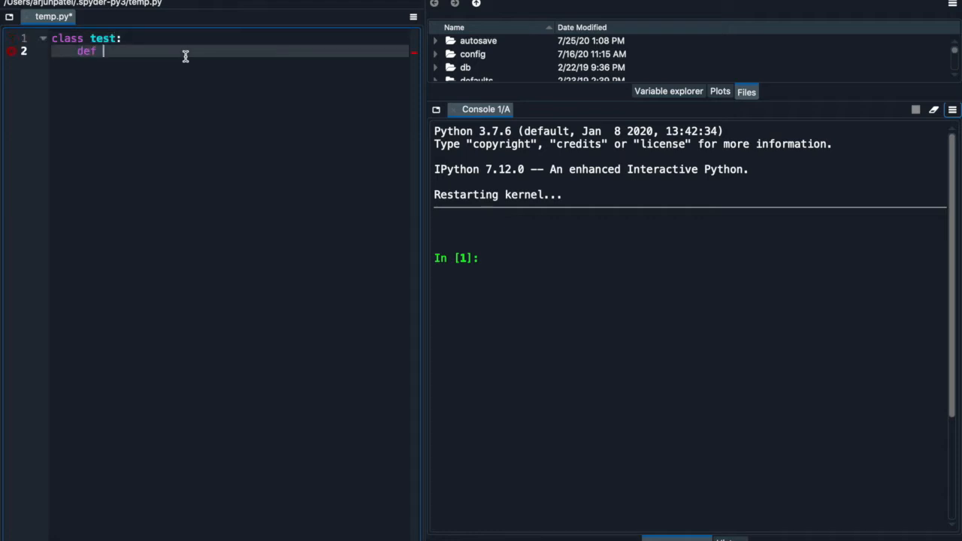
pyautogui.write('__init')
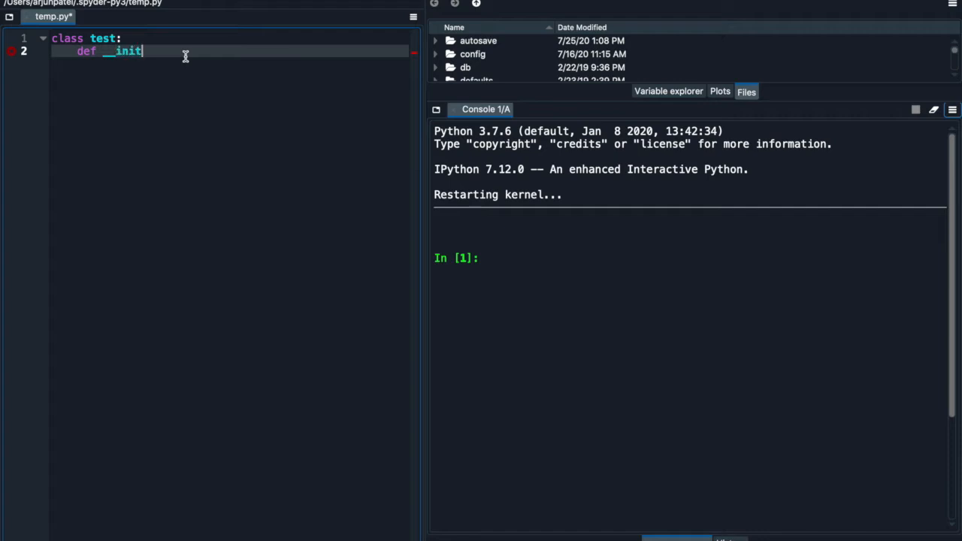
pyautogui.write('__(self,no,name):')
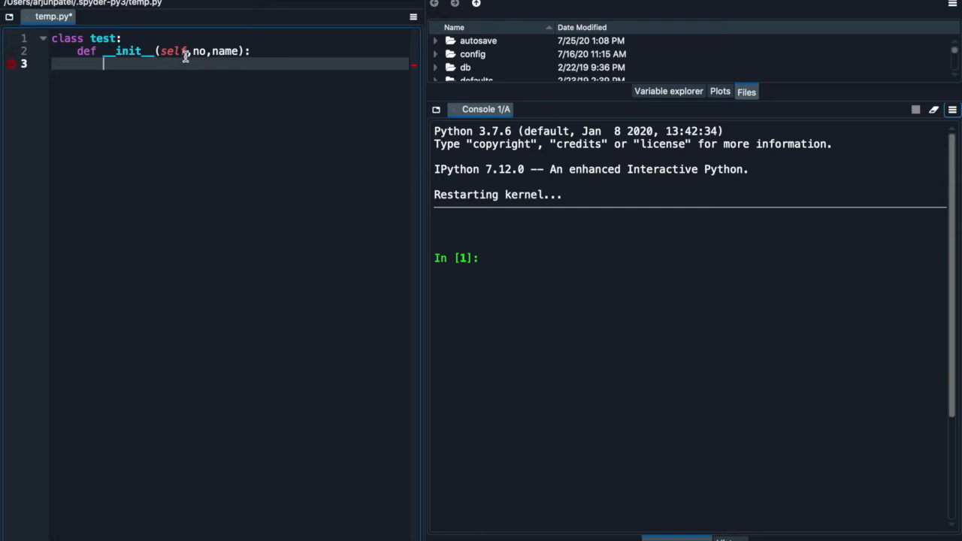
# Store the constructor arguments as self.no = no and self.name = name
pyautogui.write('self')
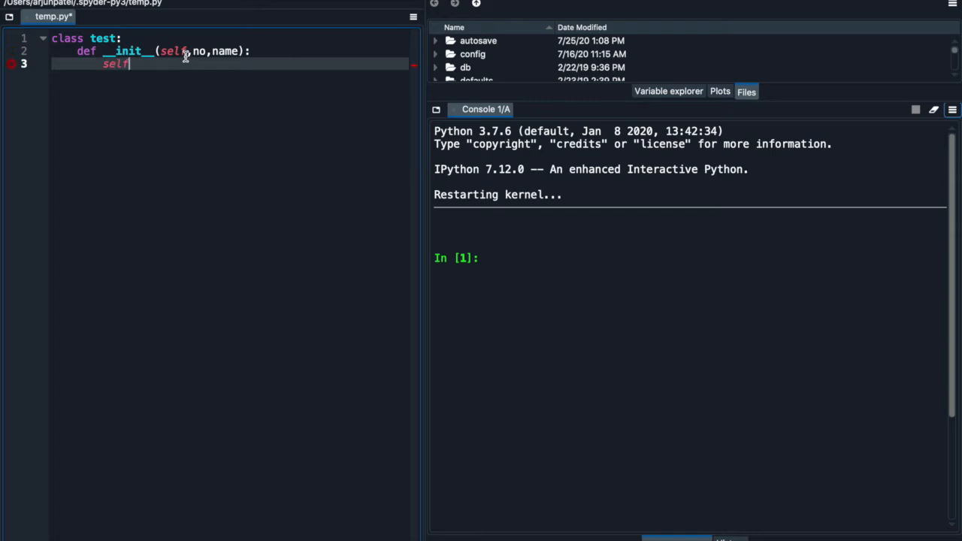
pyautogui.write('.no')
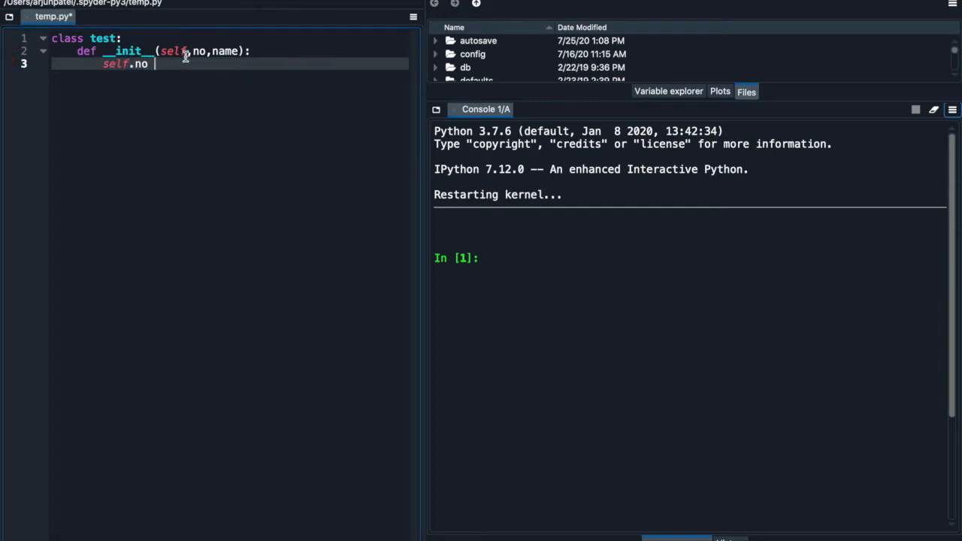
pyautogui.write('=n')
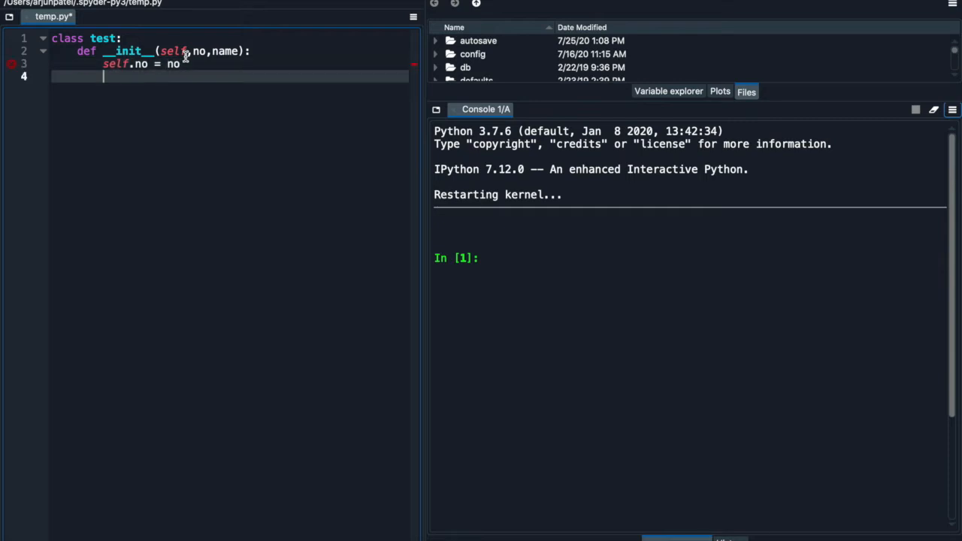
pyautogui.write('se')
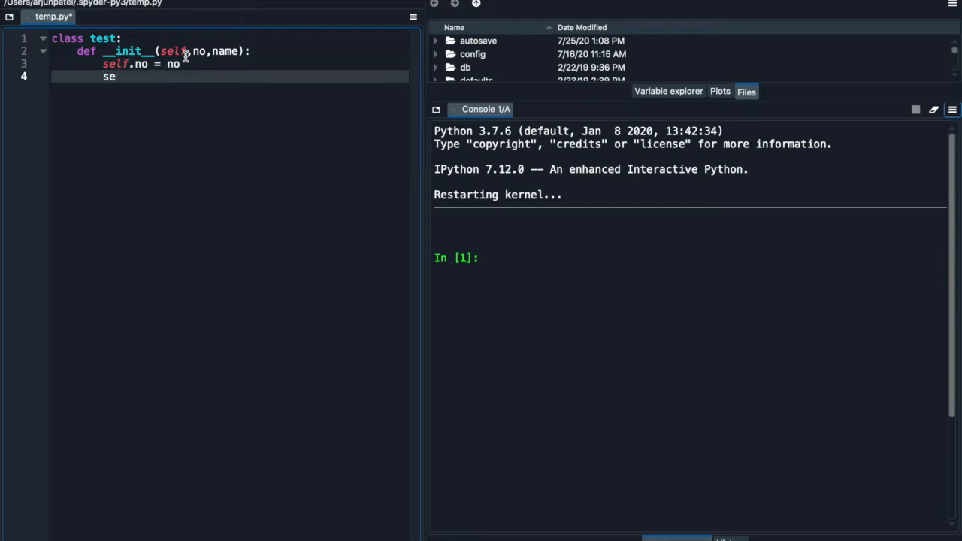
pyautogui.write('lf.n')
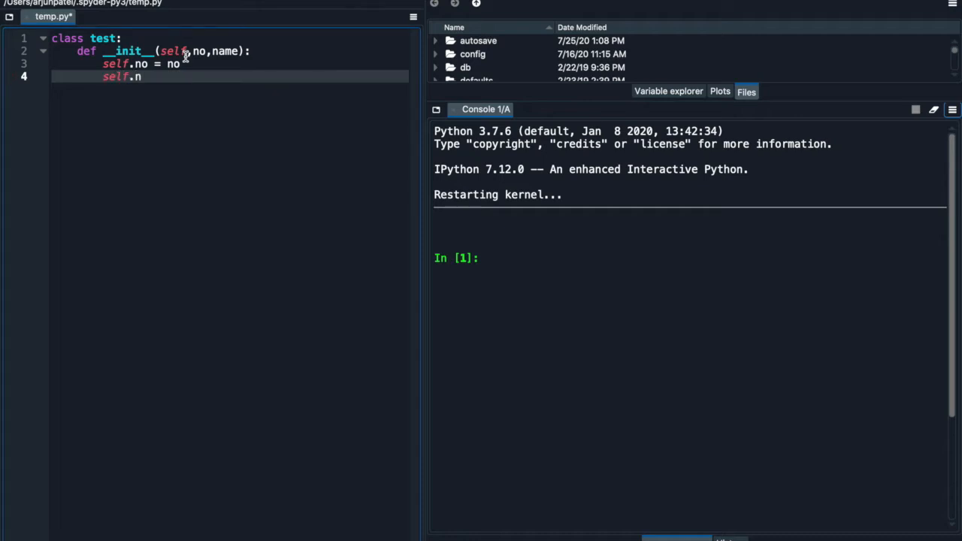
pyautogui.write('ame = n')
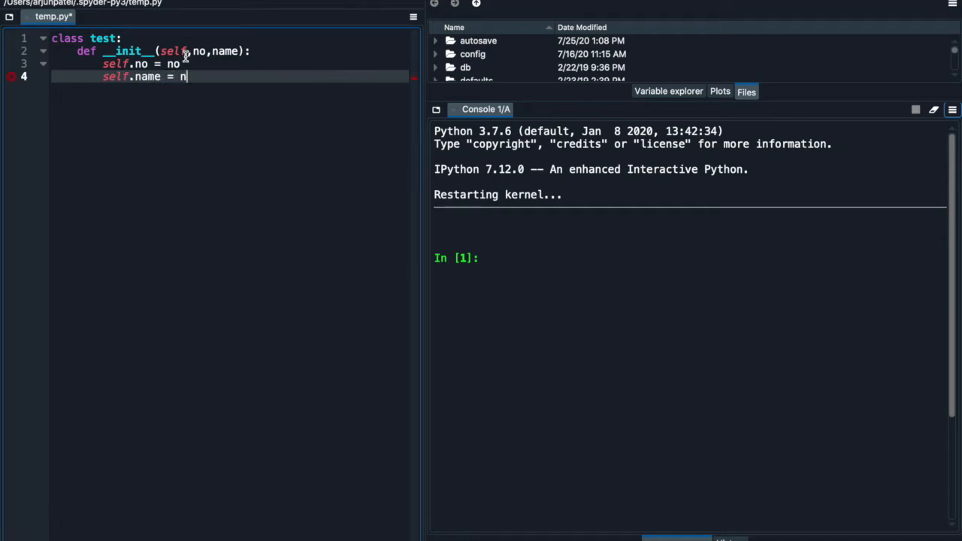
pyautogui.write('ame')
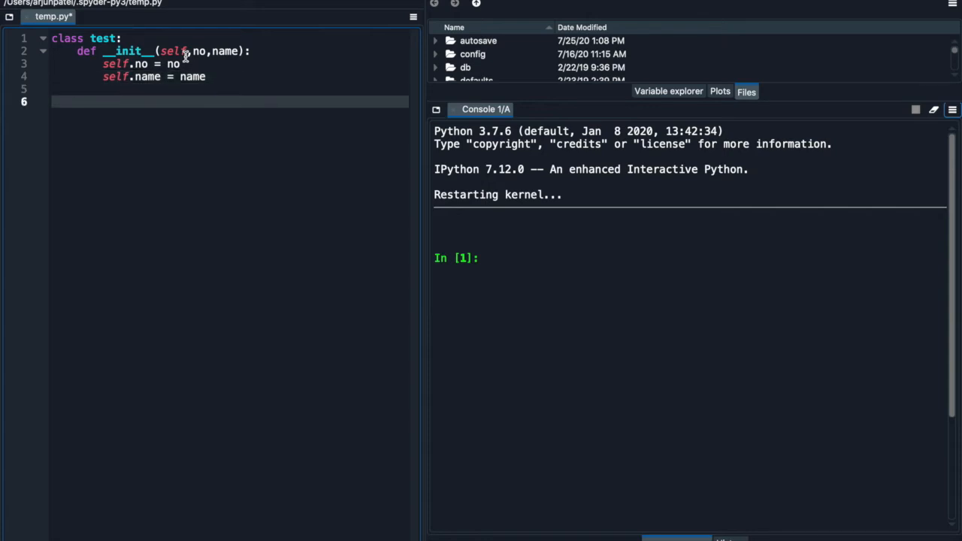
# Add a __del__(self) destructor method below __init__
pyautogui.write('def')
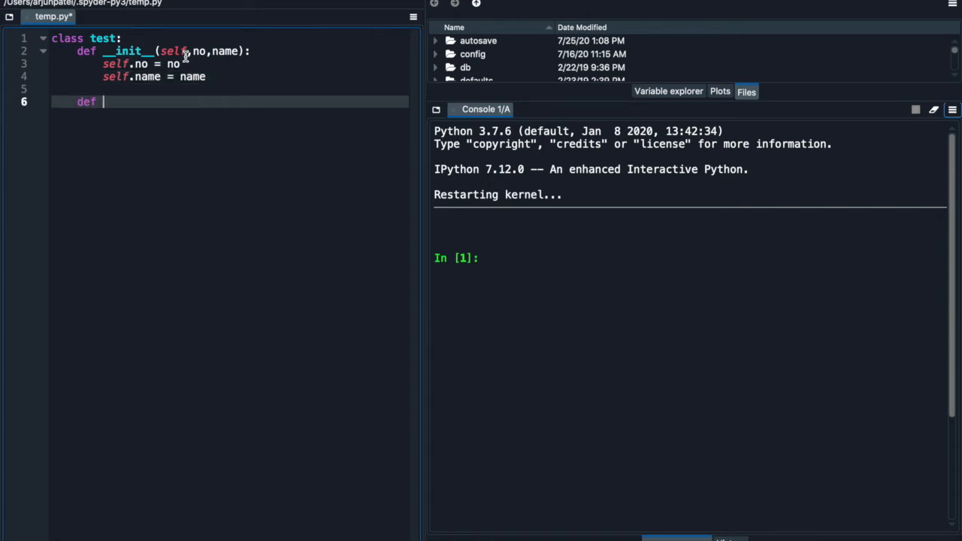
pyautogui.write('__de')
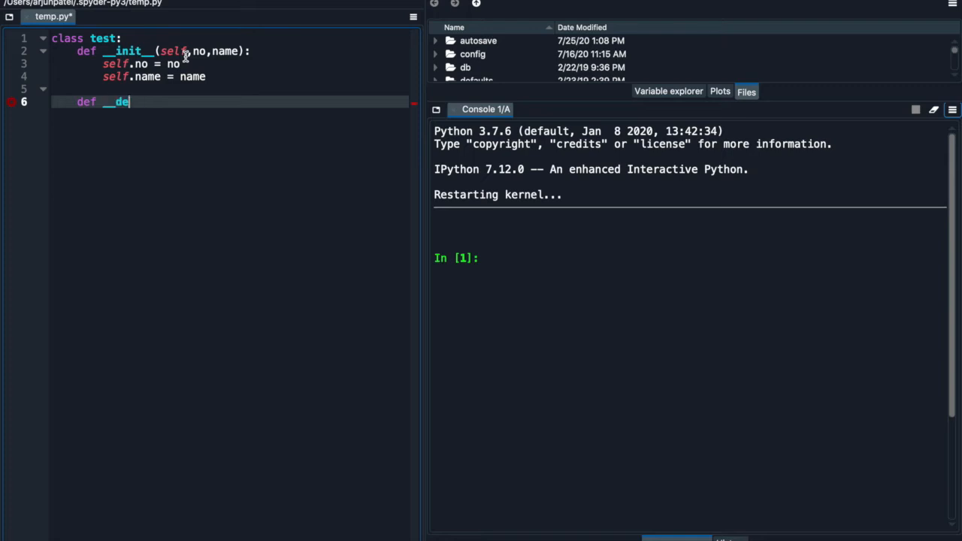
pyautogui.write('l__')
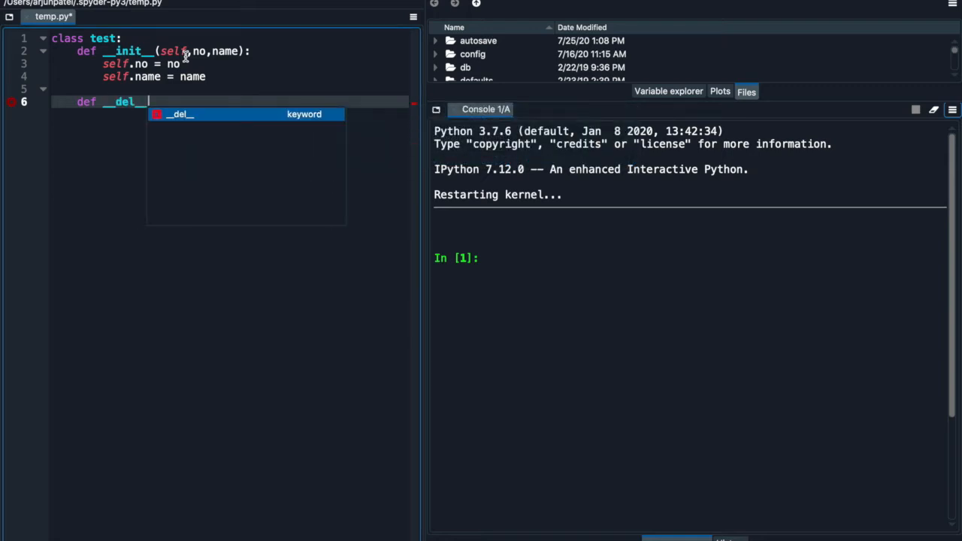
pyautogui.write('(sek)')
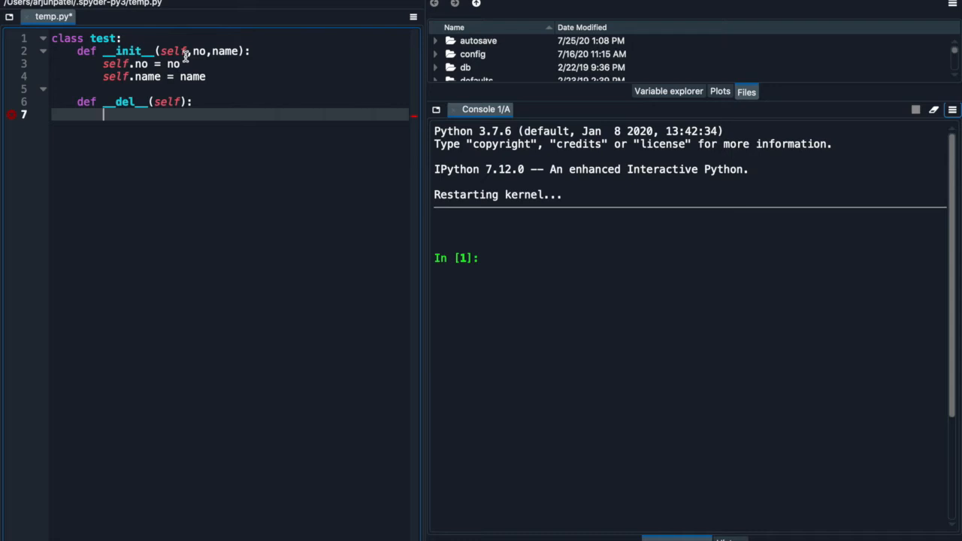
# Write the destructor's print message "Destructor is started & it will dlt the ..."
pyautogui.write('print(')
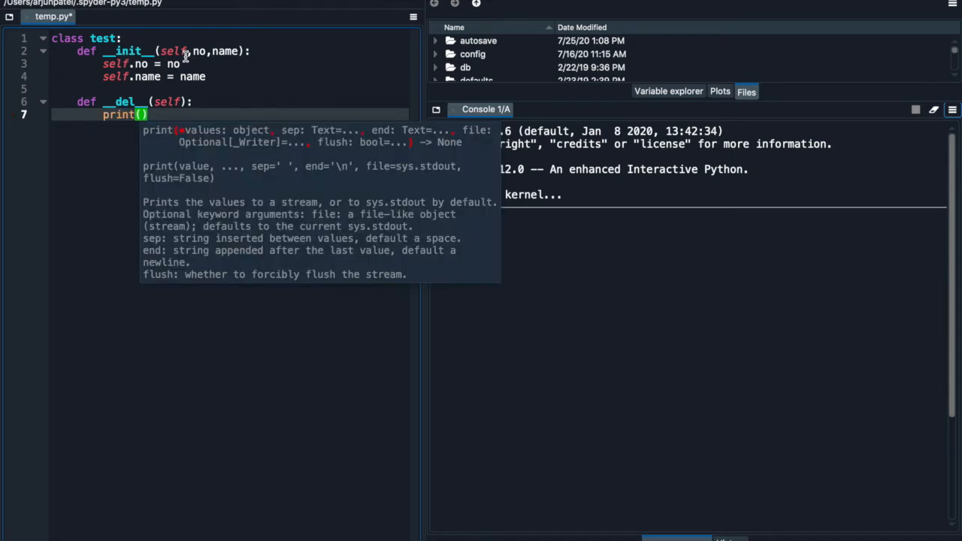
pyautogui.write('"Destri')
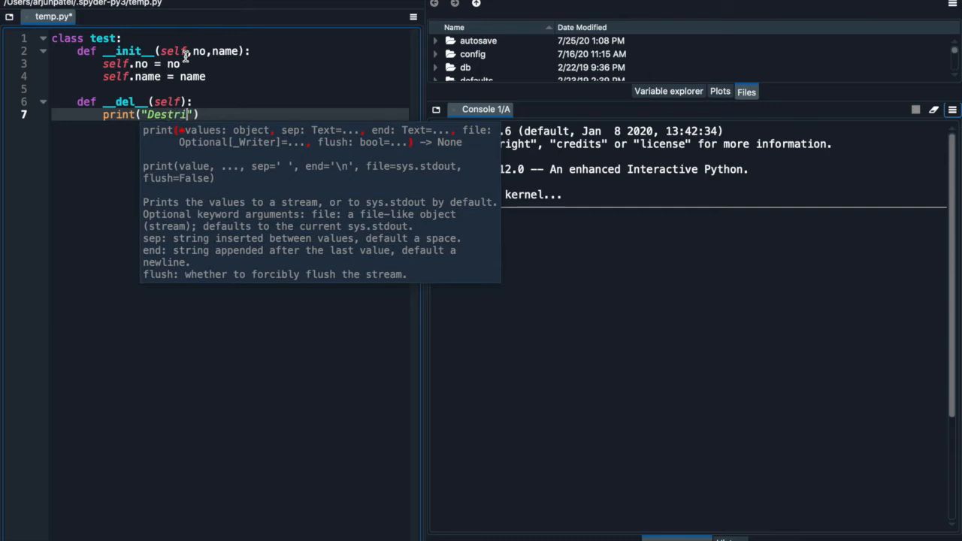
pyautogui.write('uctor ins')
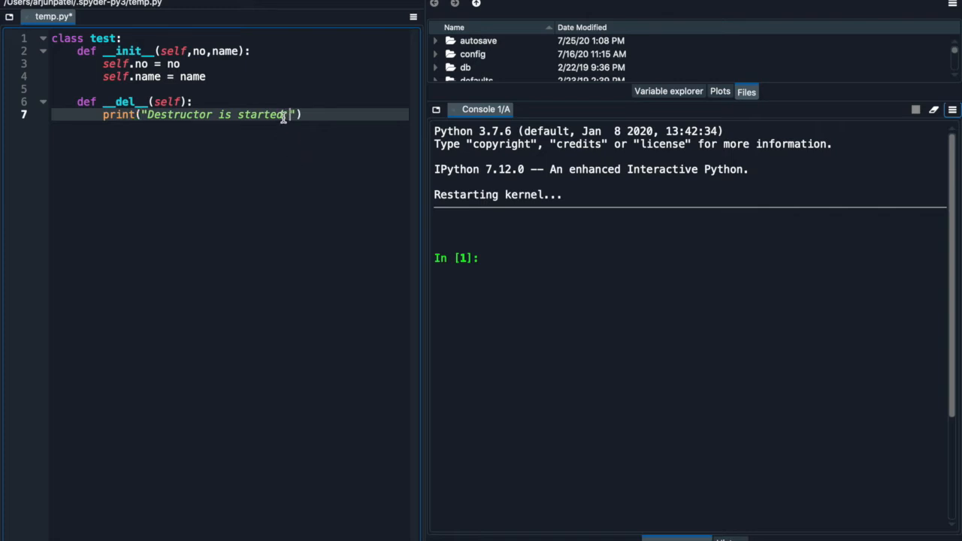
pyautogui.write('&')
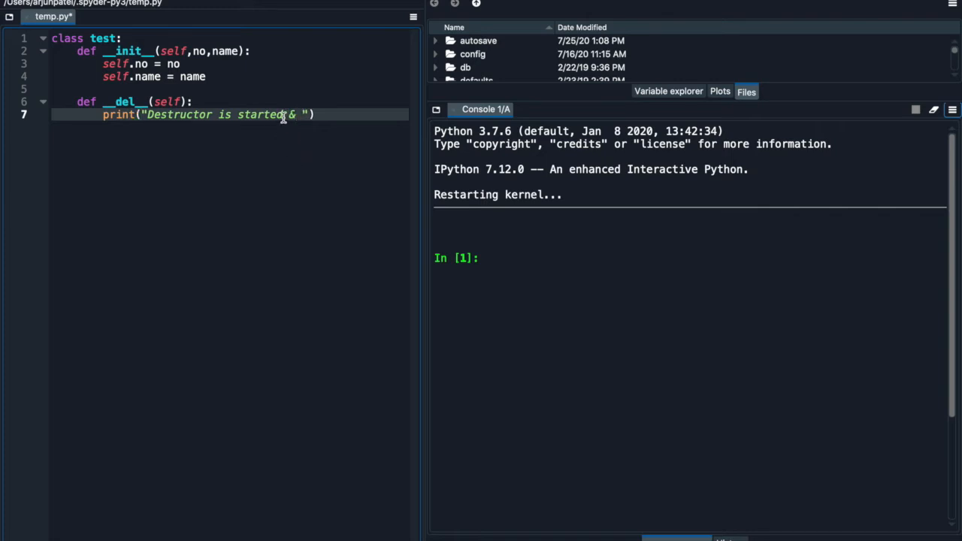
pyautogui.write('it will')
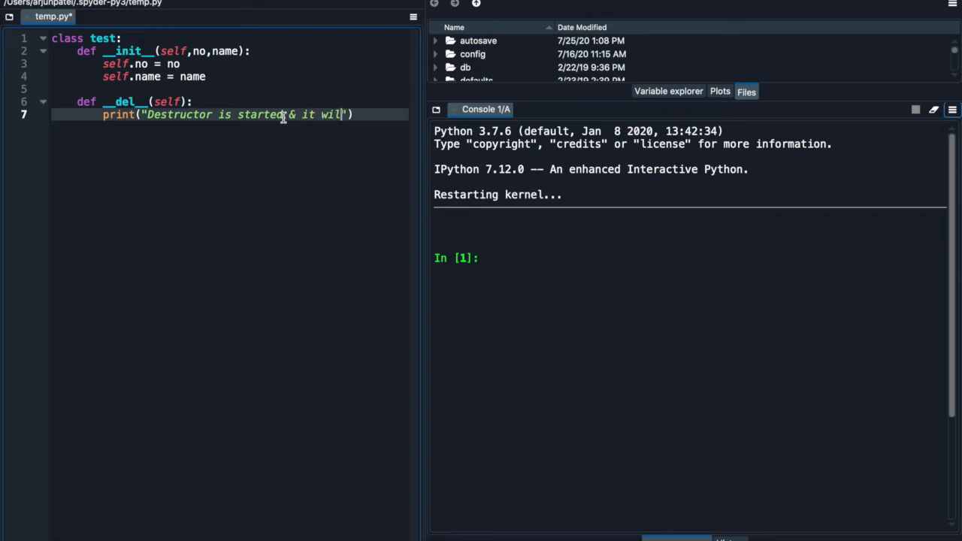
pyautogui.write('d')
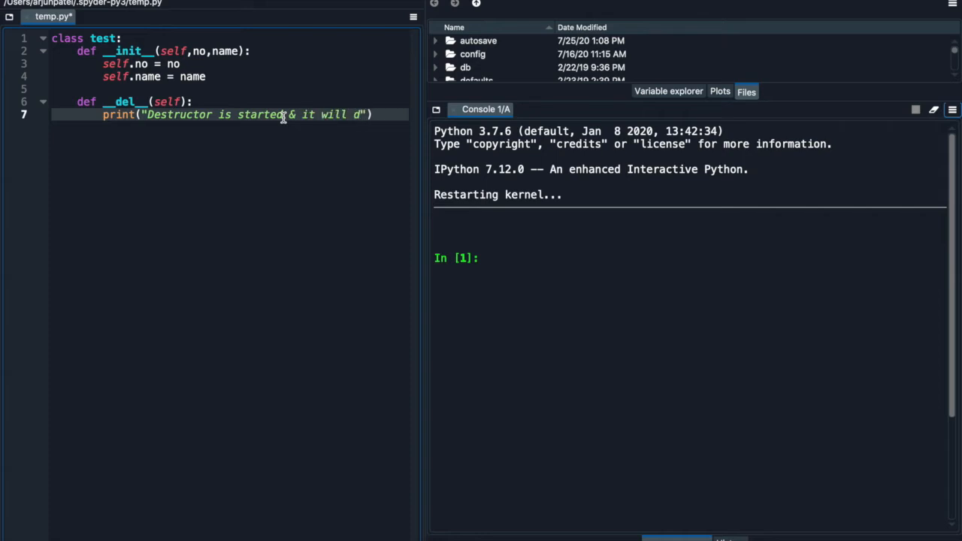
pyautogui.write('lt')
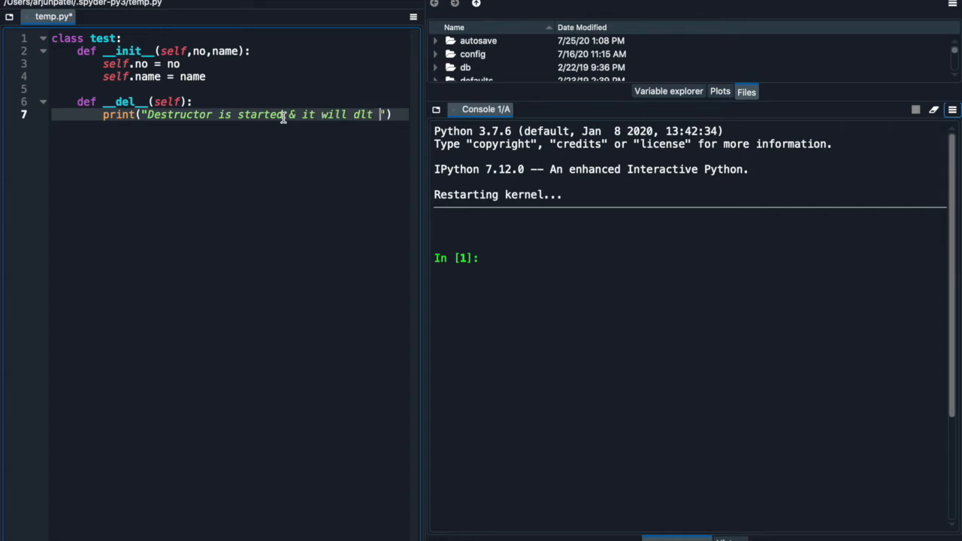
pyautogui.write('the')
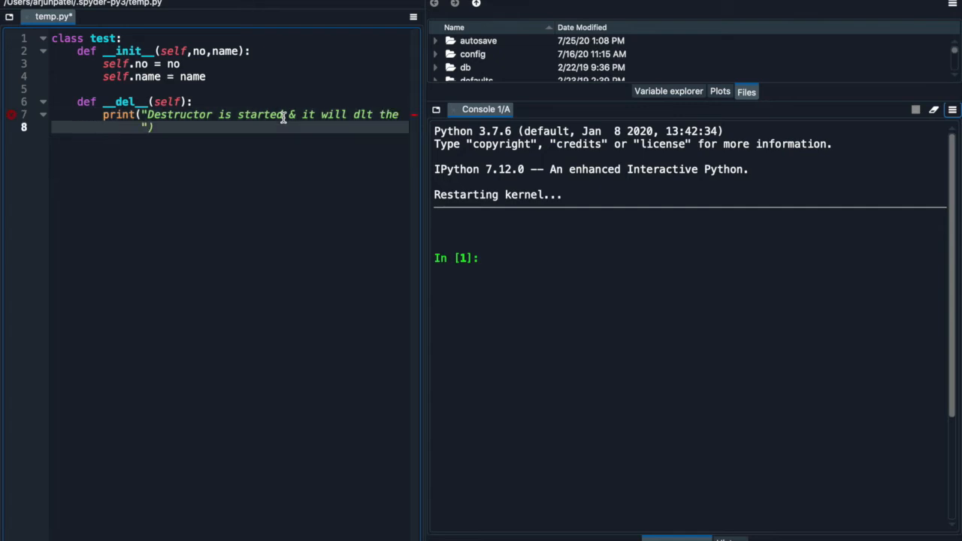
# Finish the destructor's message with "values and obj" and move to a new line
pyautogui.write('value')
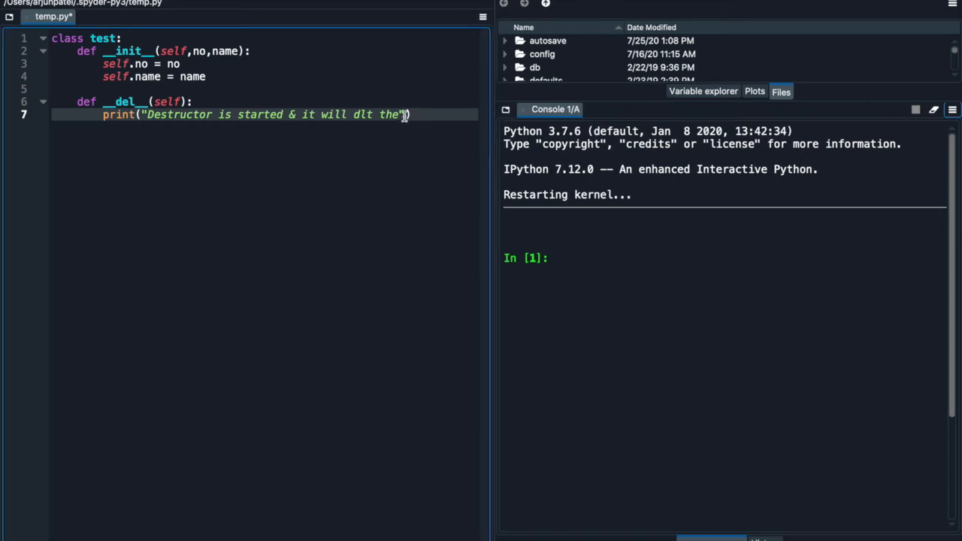
pyautogui.write('values')
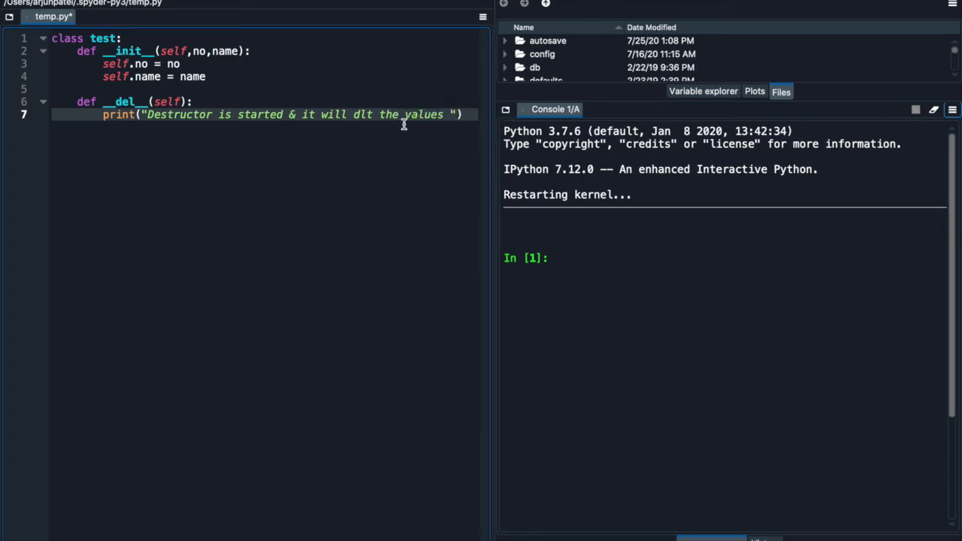
pyautogui.press('enter')
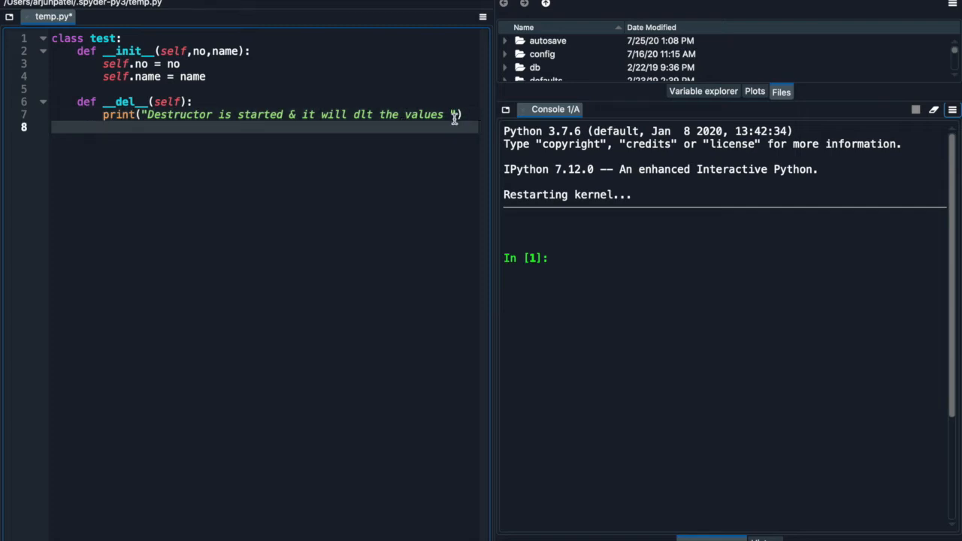
pyautogui.write('an')
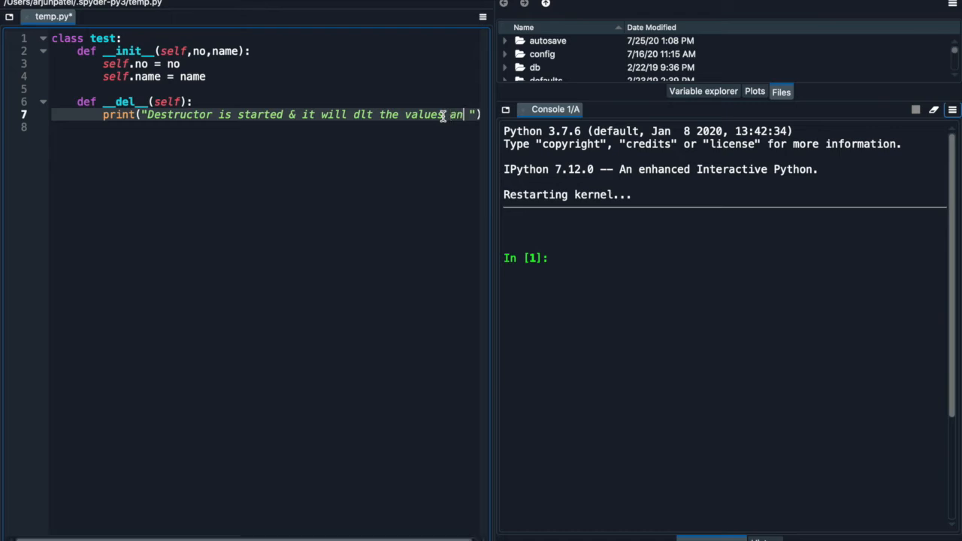
pyautogui.write('and obj')
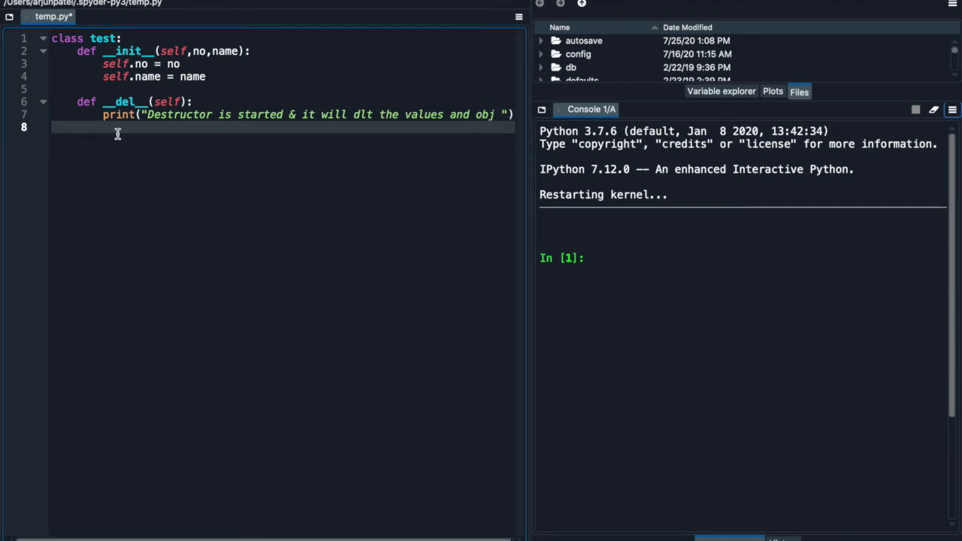
# Define a printd(self) method below the destructor
pyautogui.press('enter')
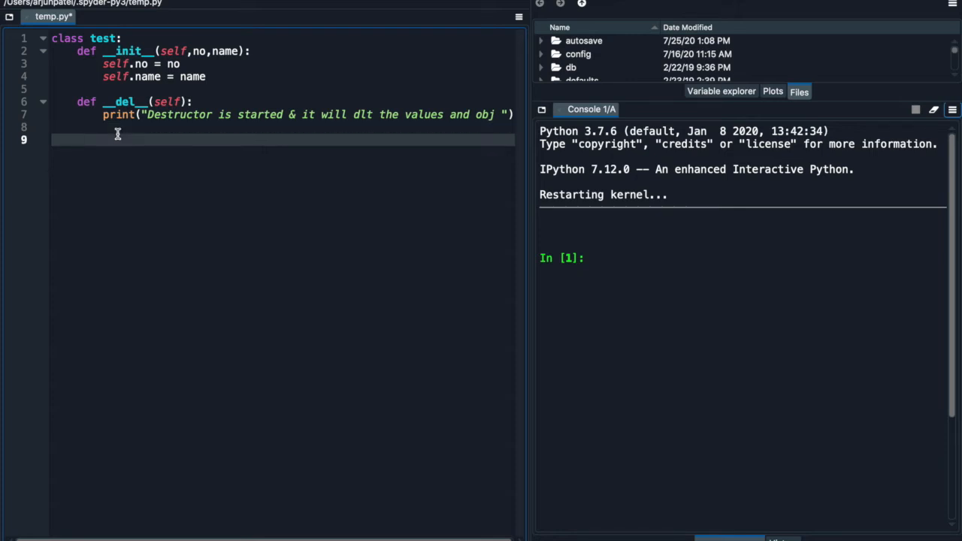
pyautogui.write('def')
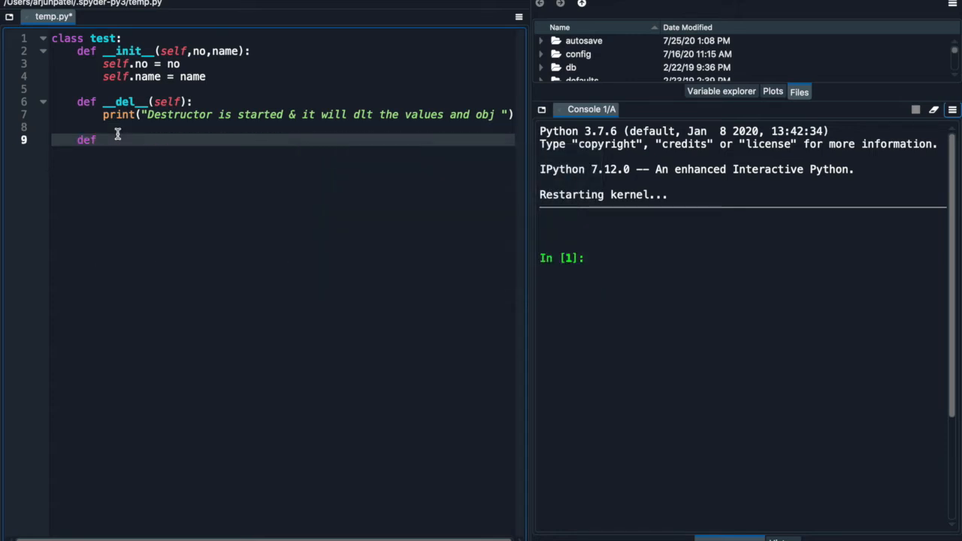
pyautogui.write('printd')
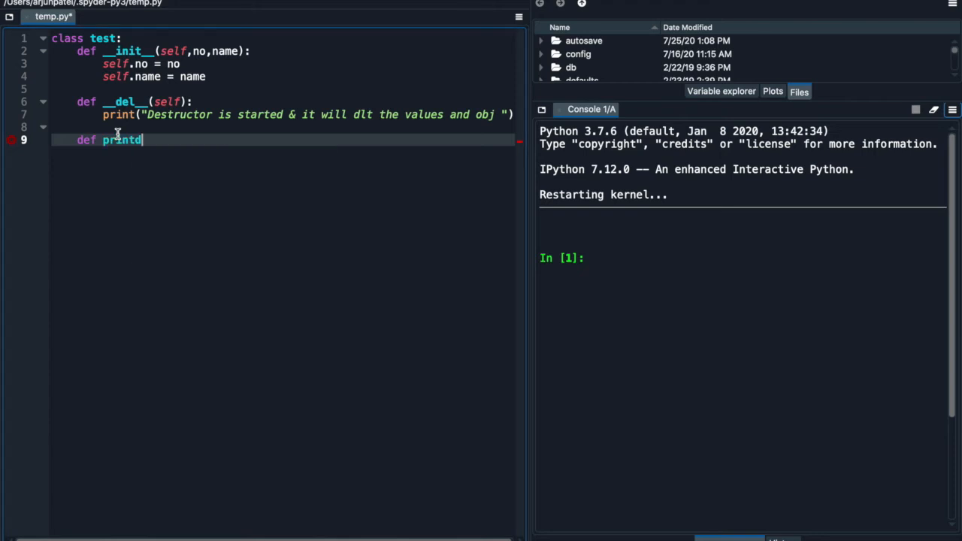
pyautogui.write('()')
pyautogui.write('pri')
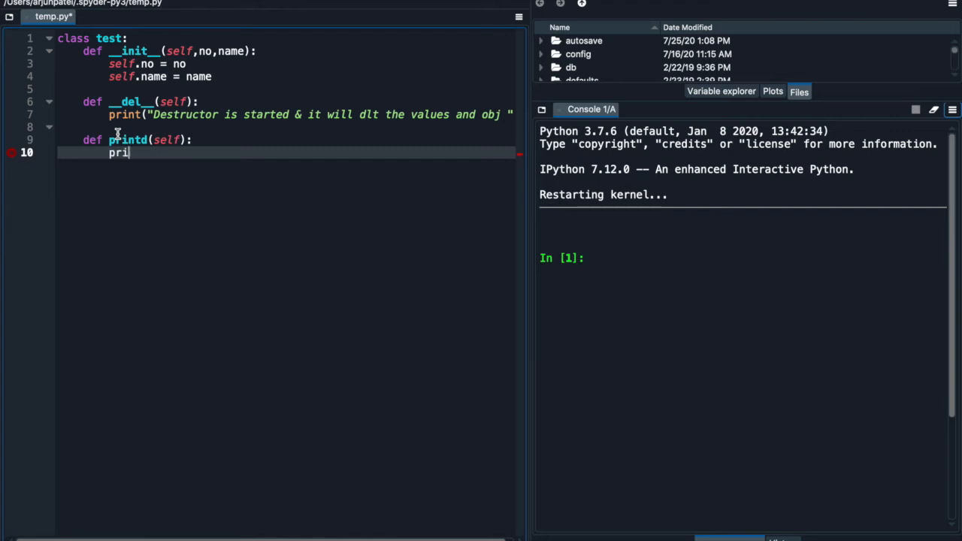
# Make printd print "No=", self.no, "name=", self.name
pyautogui.write('nt')
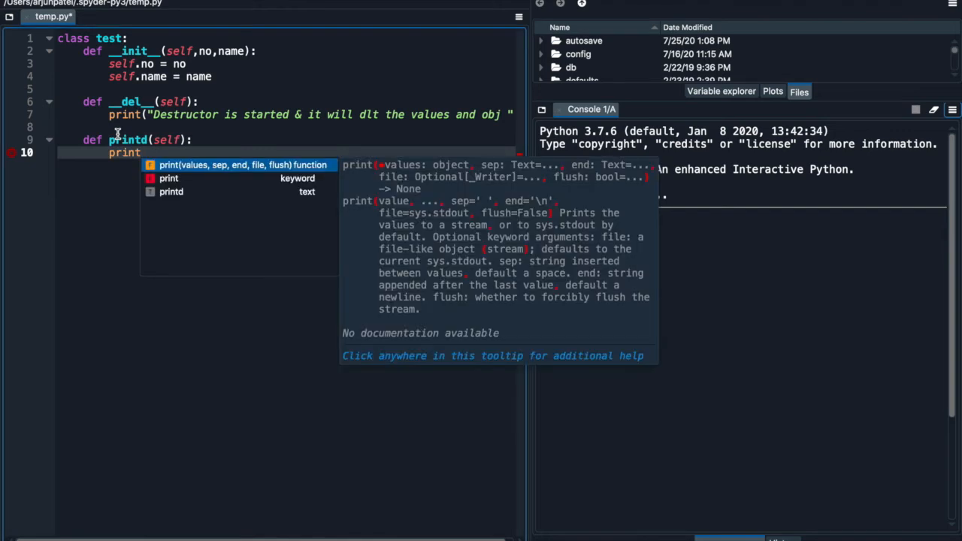
pyautogui.write('("")')
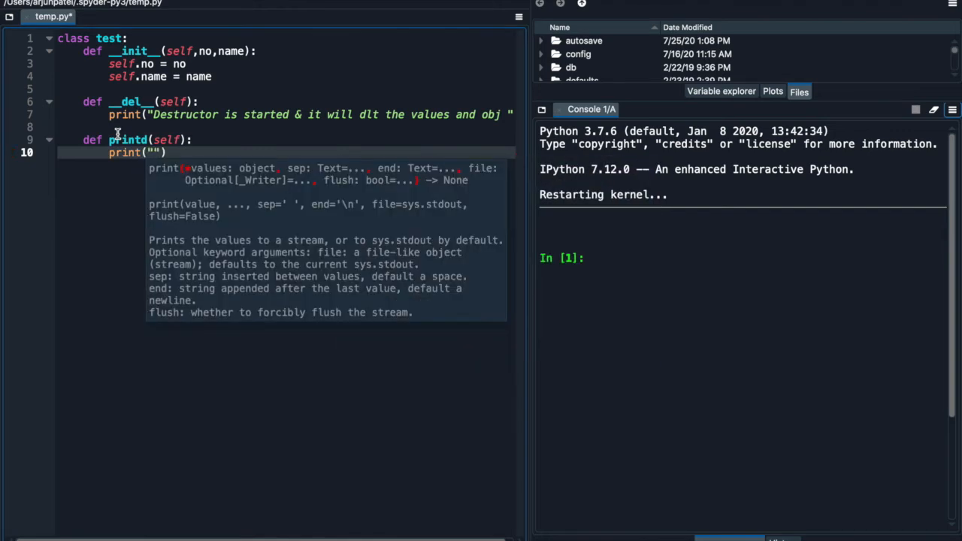
pyautogui.write('No')
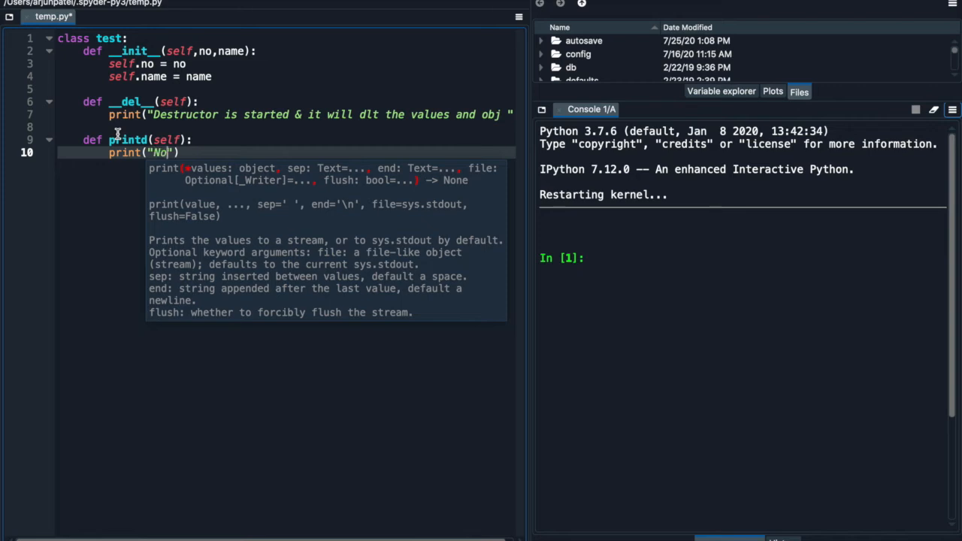
pyautogui.write('=')
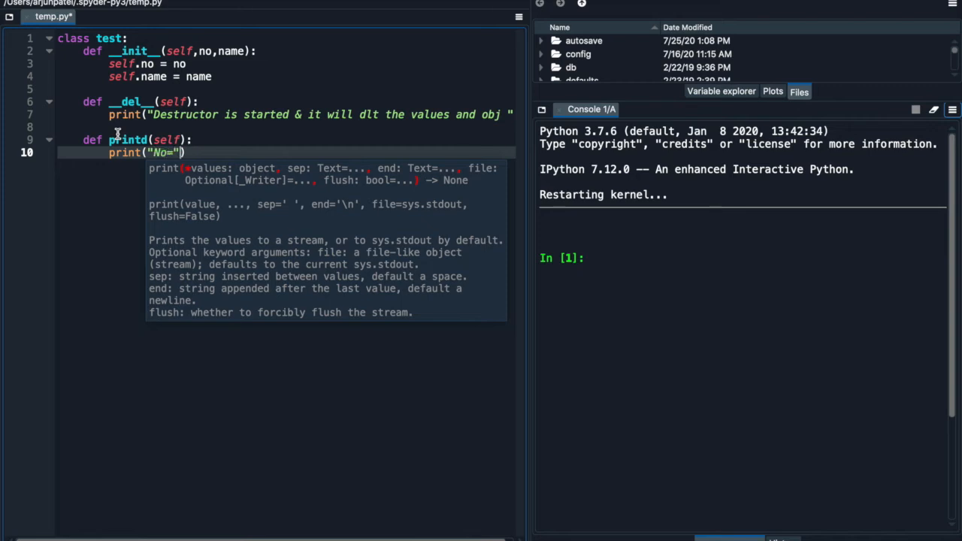
pyautogui.write(',self')
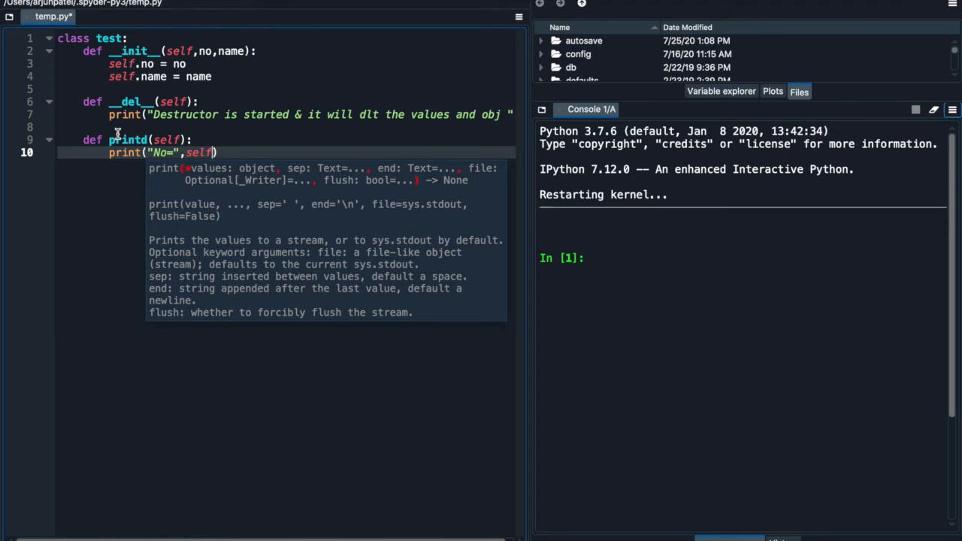
pyautogui.write('.no')
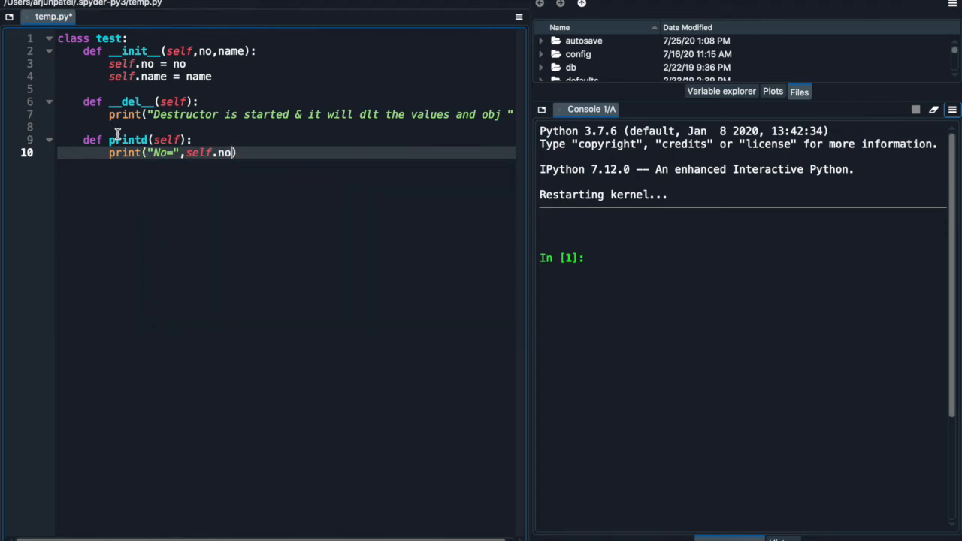
pyautogui.write(',"')
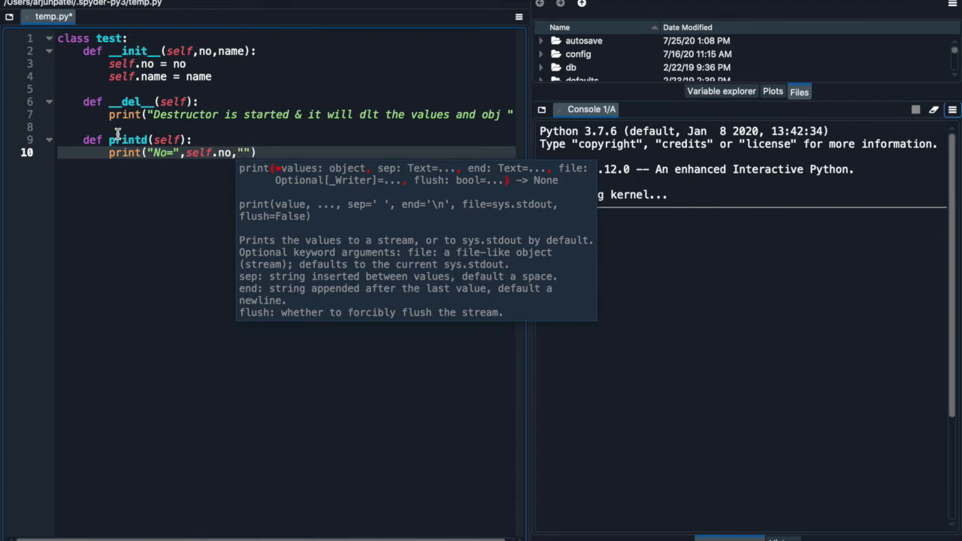
pyautogui.write('name')
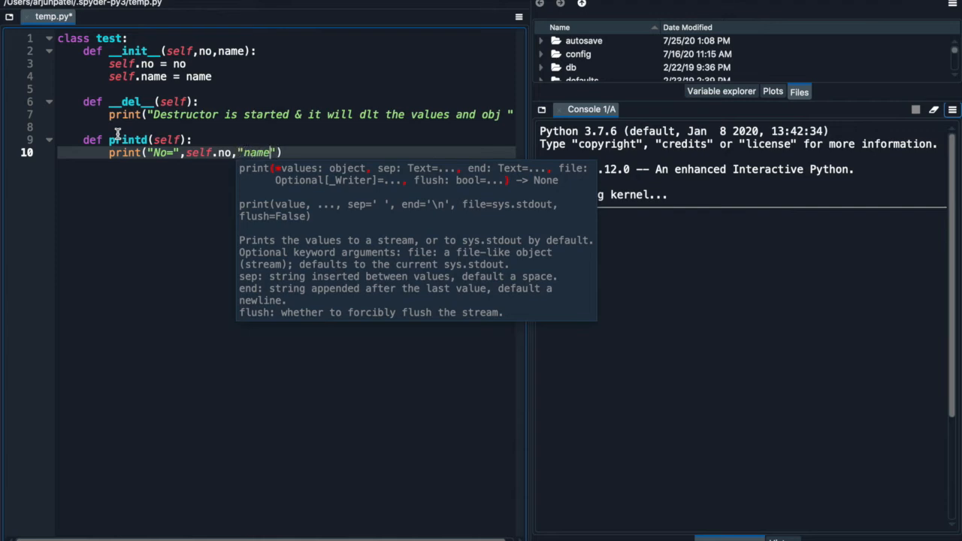
pyautogui.write('="')
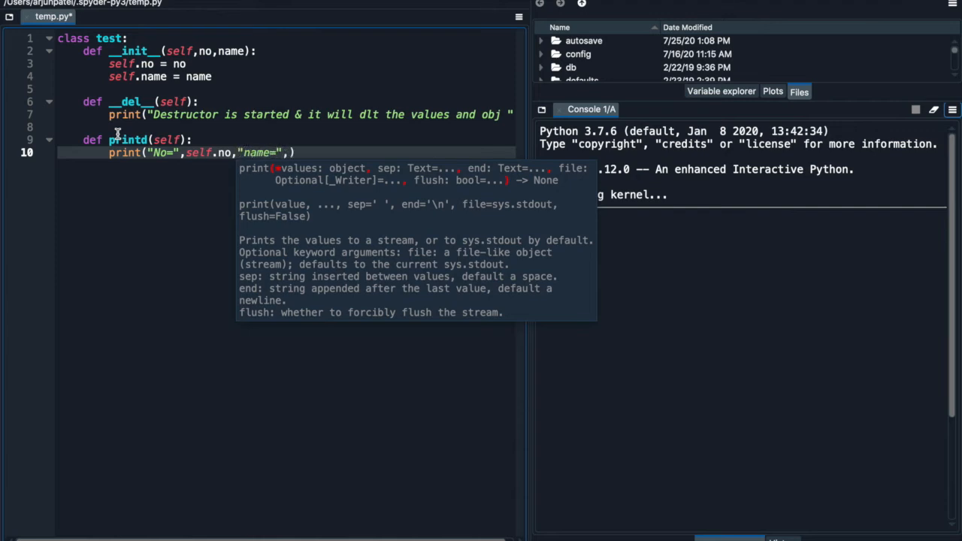
pyautogui.write('self.name')
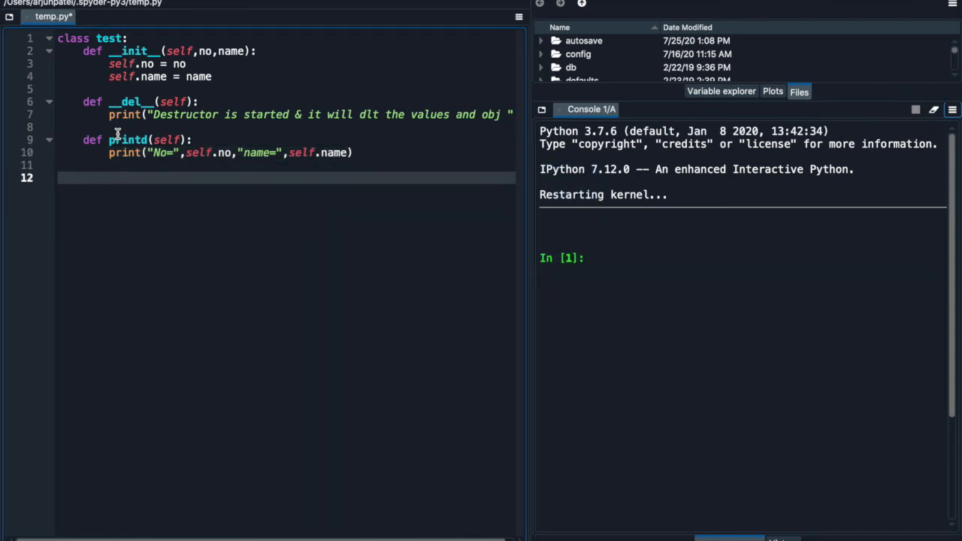
# Create object t1 = test(1,"Alein")
pyautogui.write('t1')
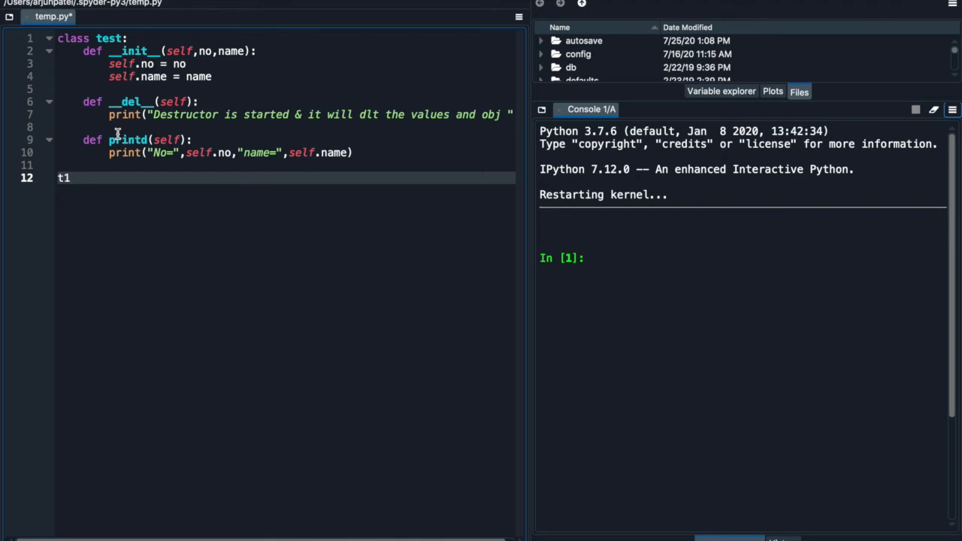
pyautogui.write('=test(')
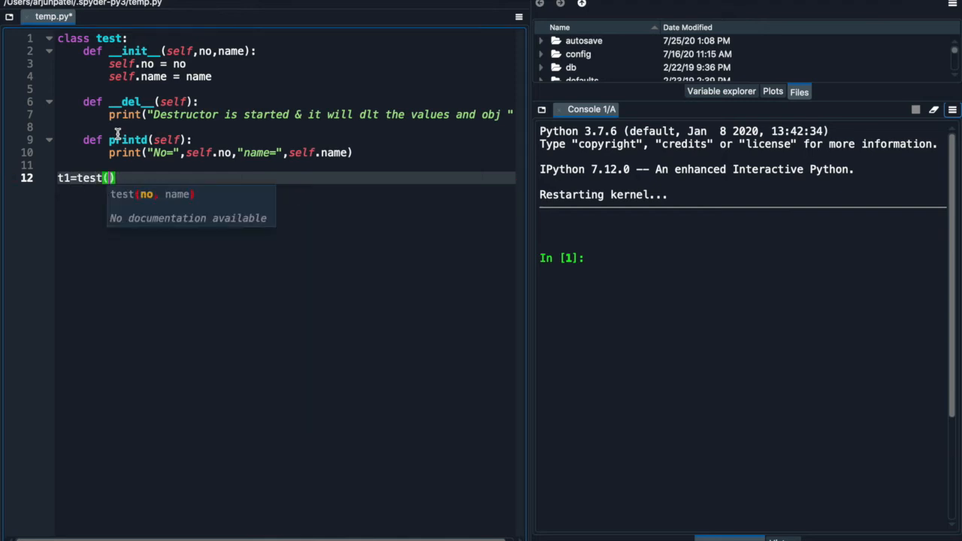
pyautogui.write('1,"Alein')
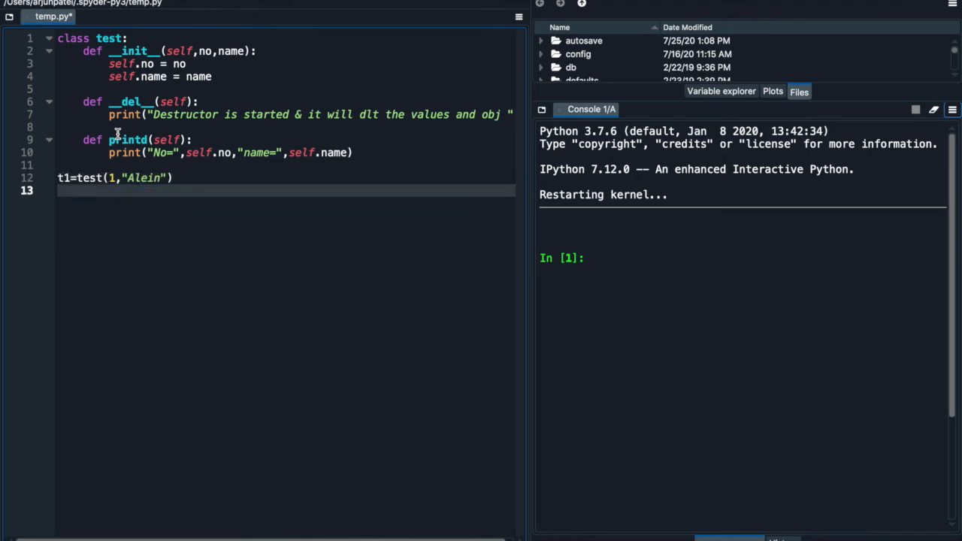
# Create object t2 = test(2,"Programmer") and begin a t1. line below it
pyautogui.write('t2=test(')
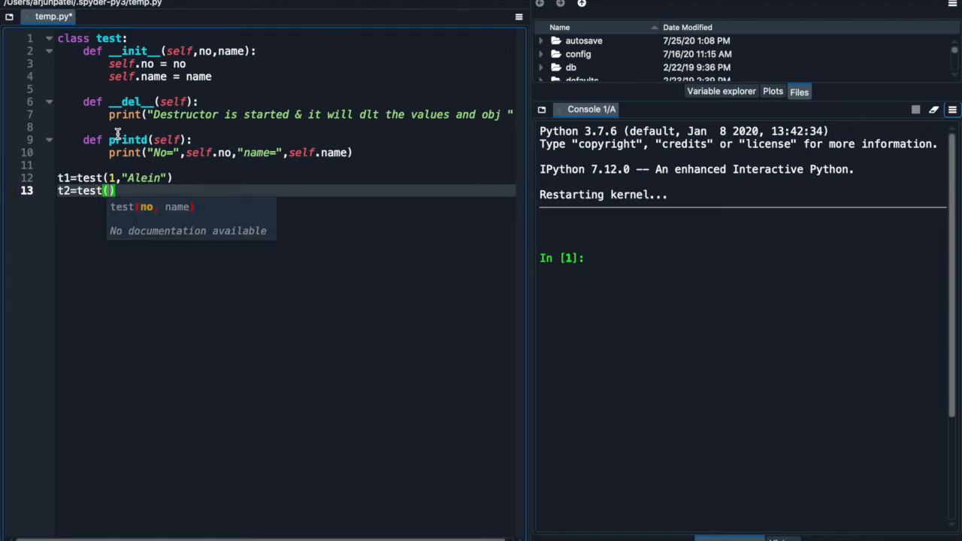
pyautogui.write('2,"')
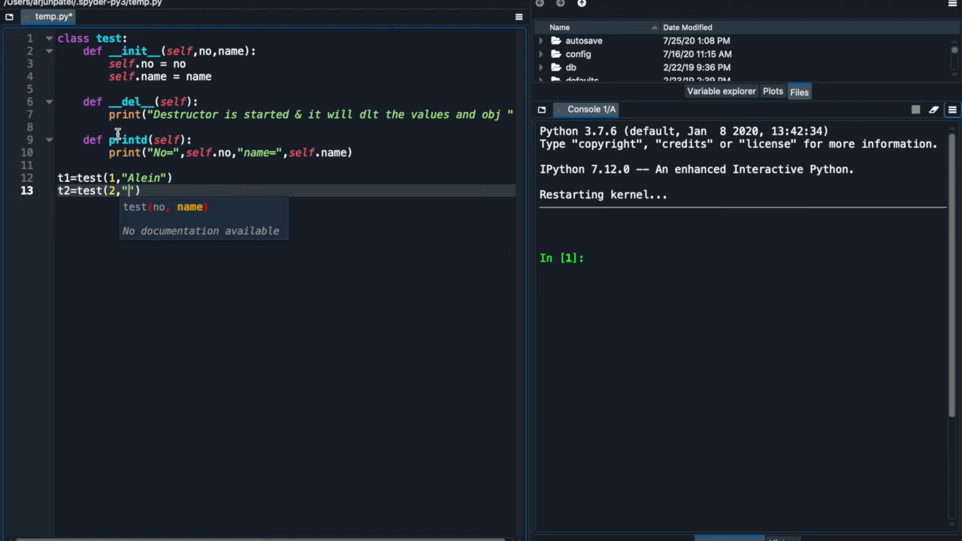
pyautogui.write('P')
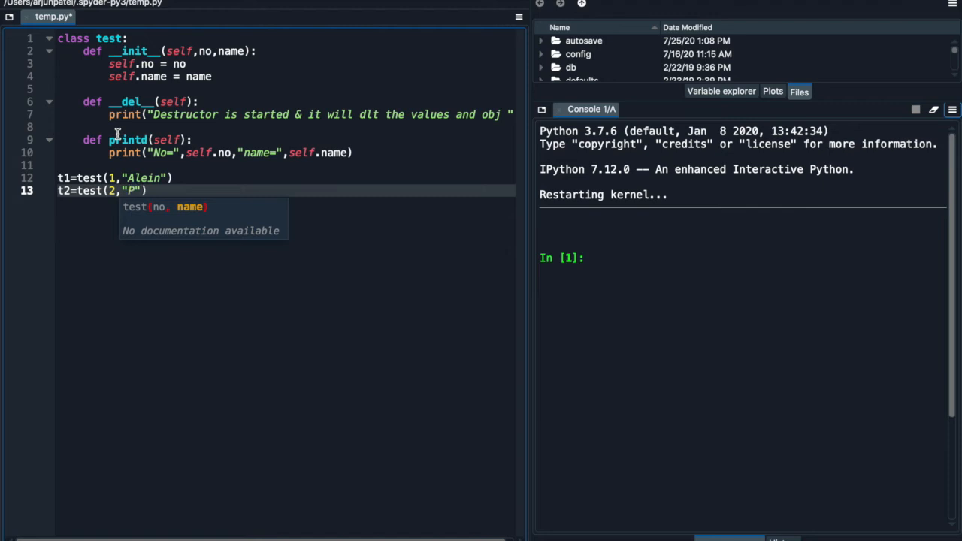
pyautogui.write('rogrammer')
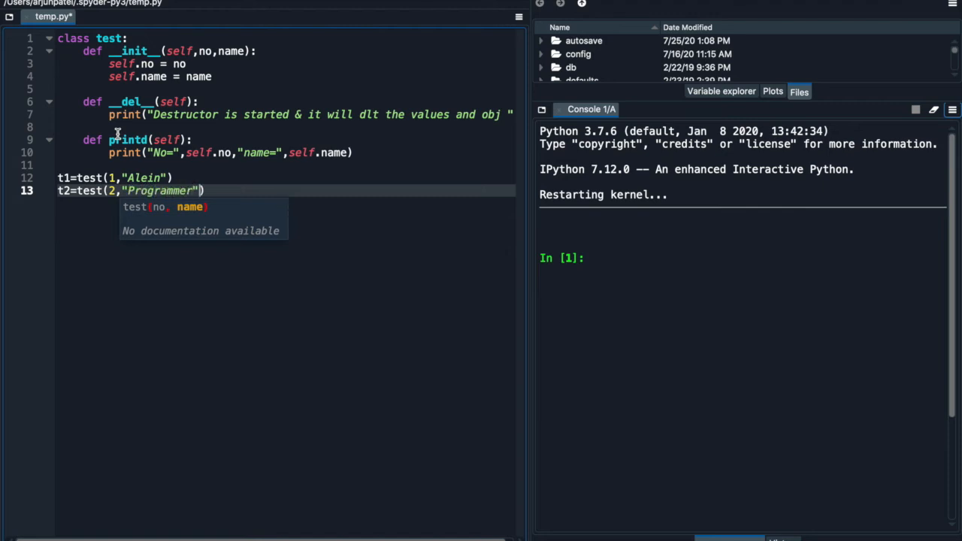
pyautogui.press('enter')
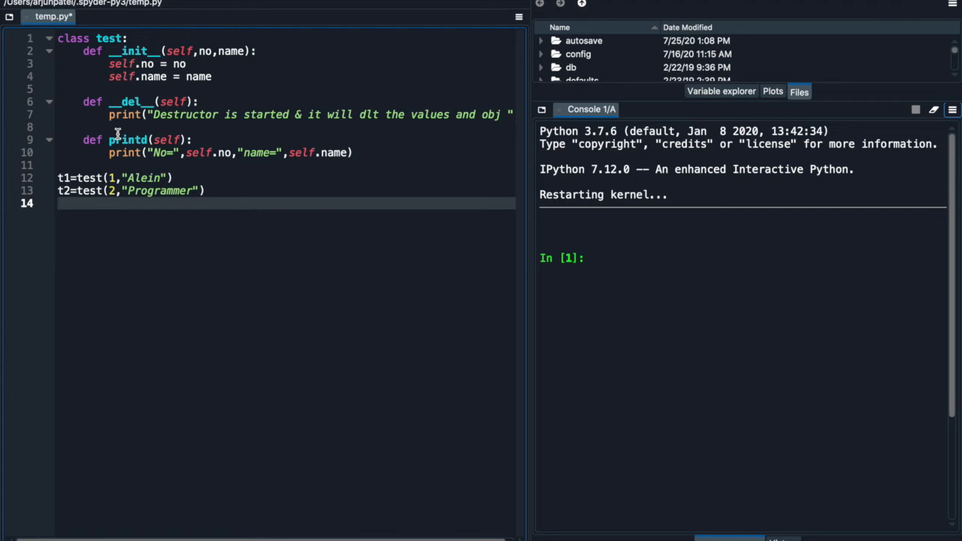
pyautogui.write('t1.')
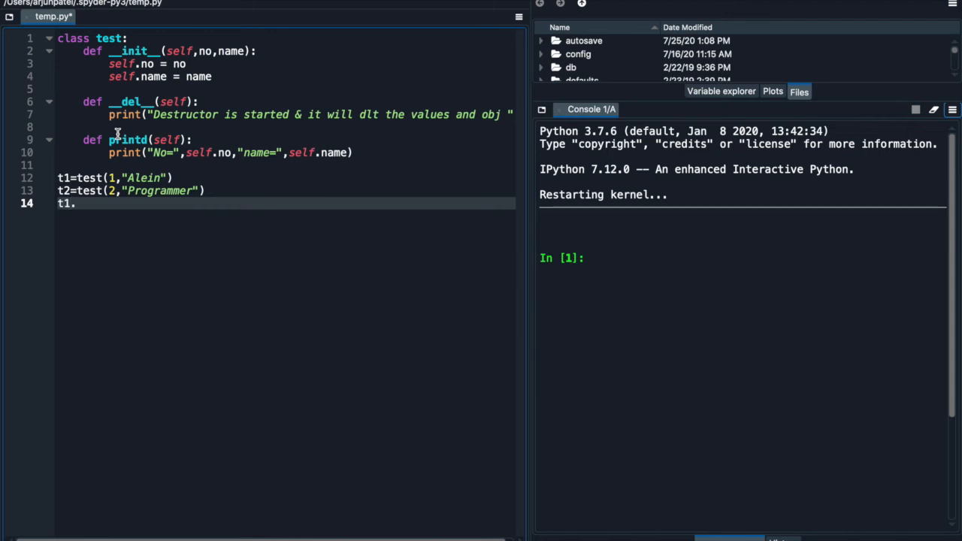
# Call t1.printd() and t2.printd() at the end of the script
pyautogui.write('test')
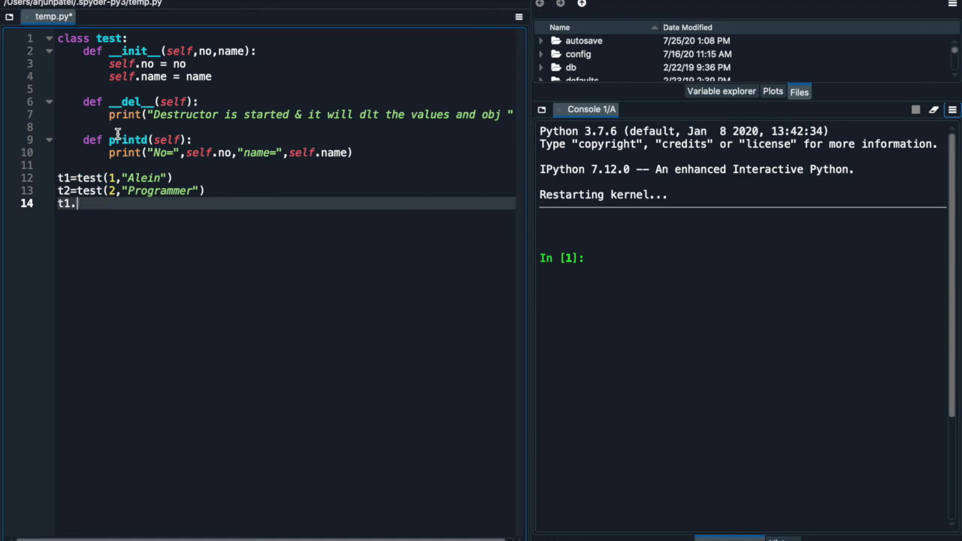
pyautogui.write('print')
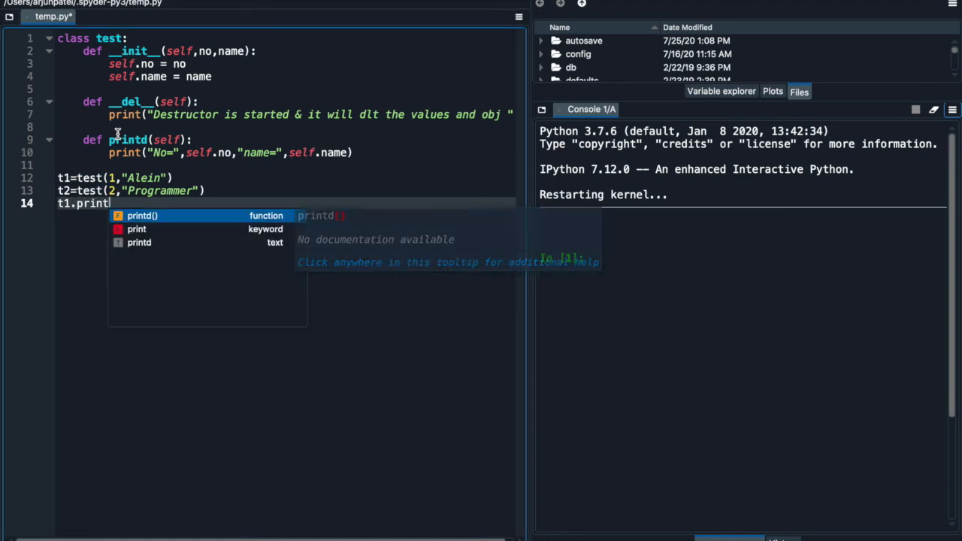
pyautogui.click(141, 217)
pyautogui.write('t2.printd')
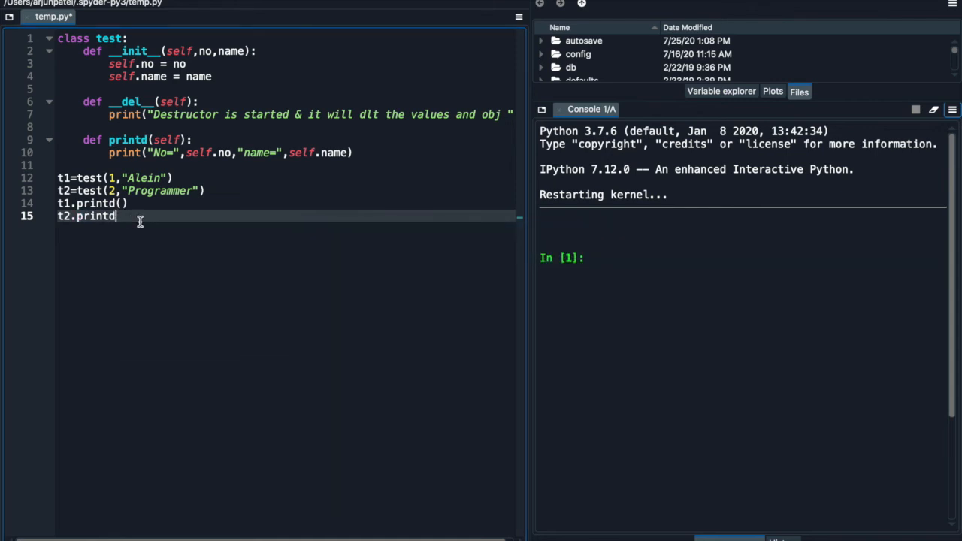
pyautogui.press('enter')
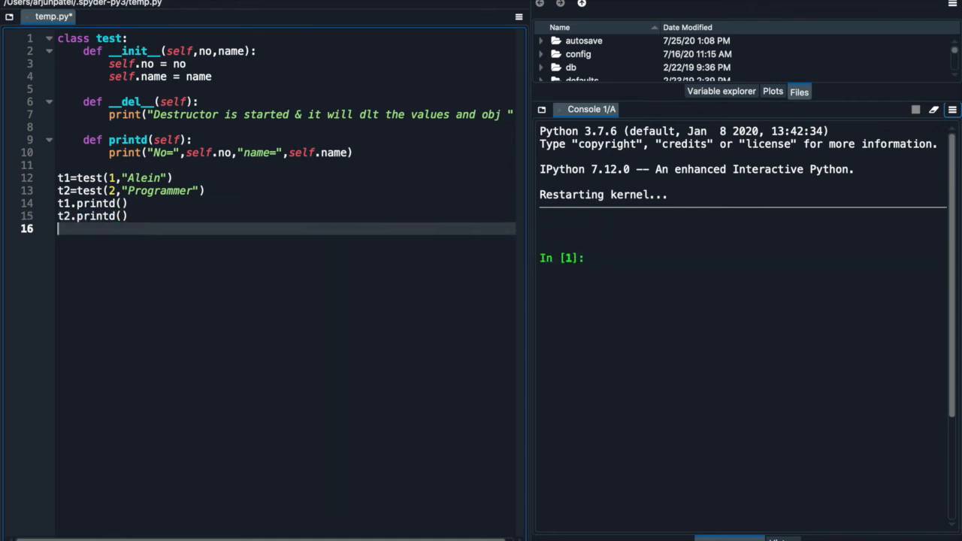
pyautogui.press('f5')
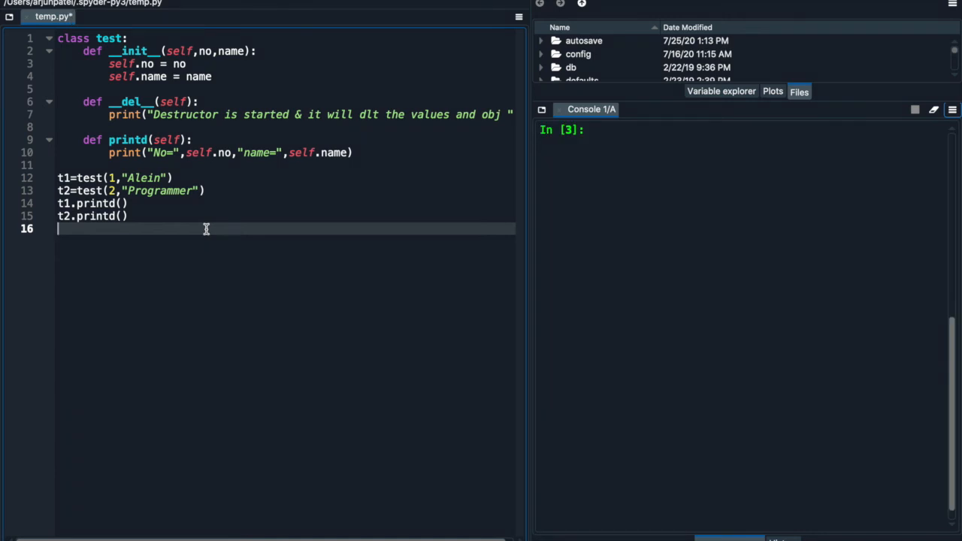
# Delete both objects with del t1 and del t2
pyautogui.write('del t1')
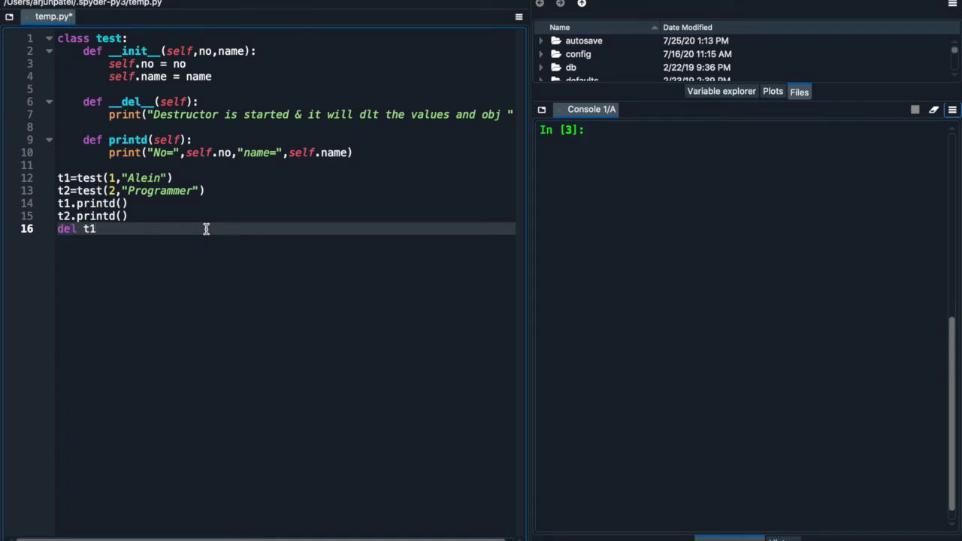
pyautogui.write('del')
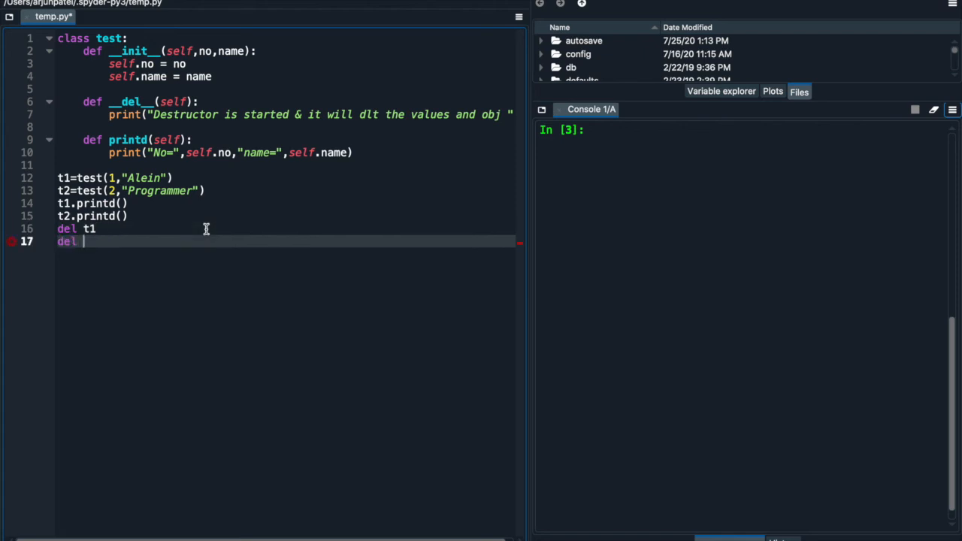
pyautogui.write('t2')
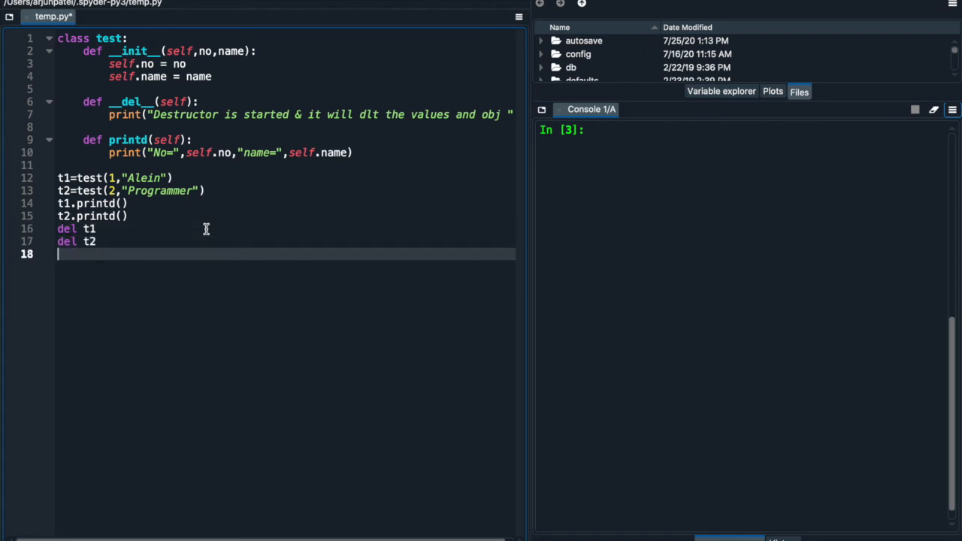
pyautogui.write('s')
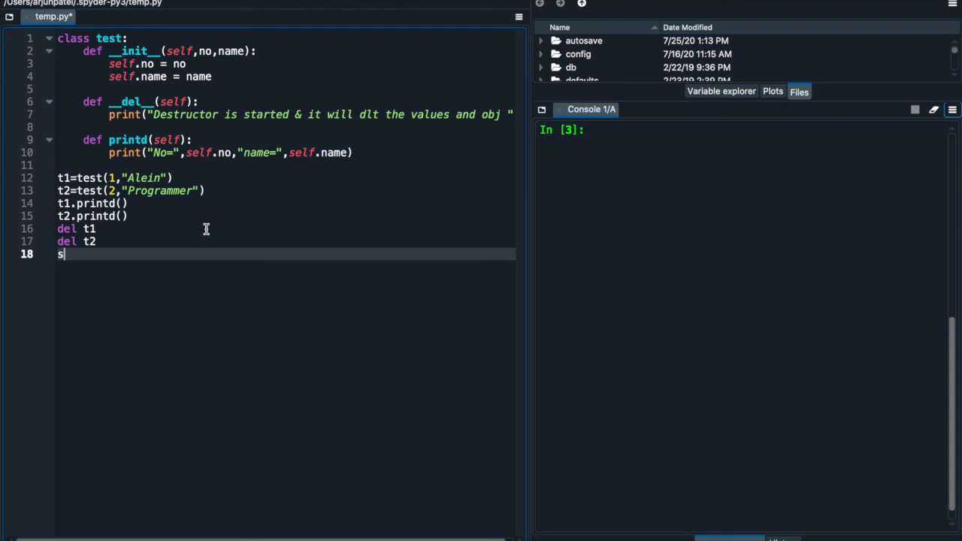
# Call t1.printd() again after the deletes and begin t2.printd()
pyautogui.write('1.p')
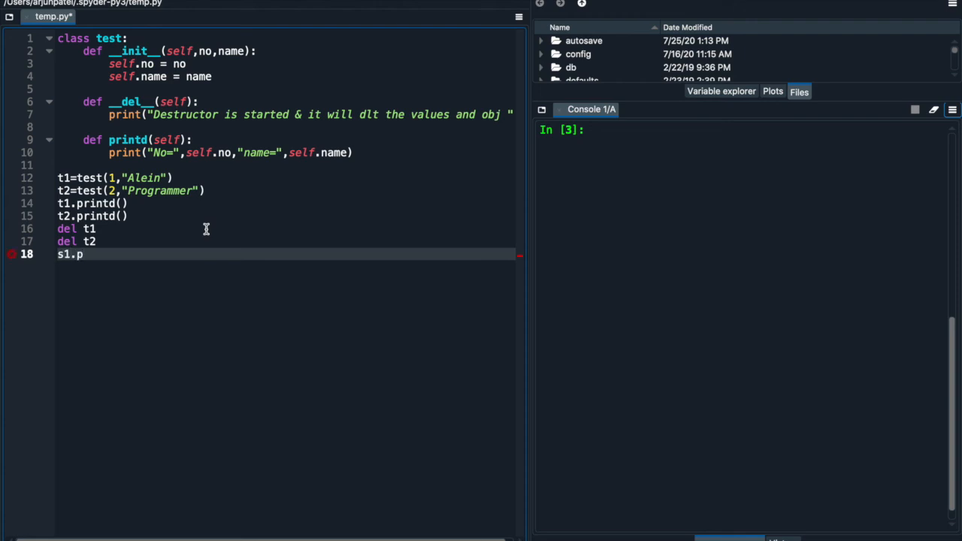
pyautogui.write('rintd(')
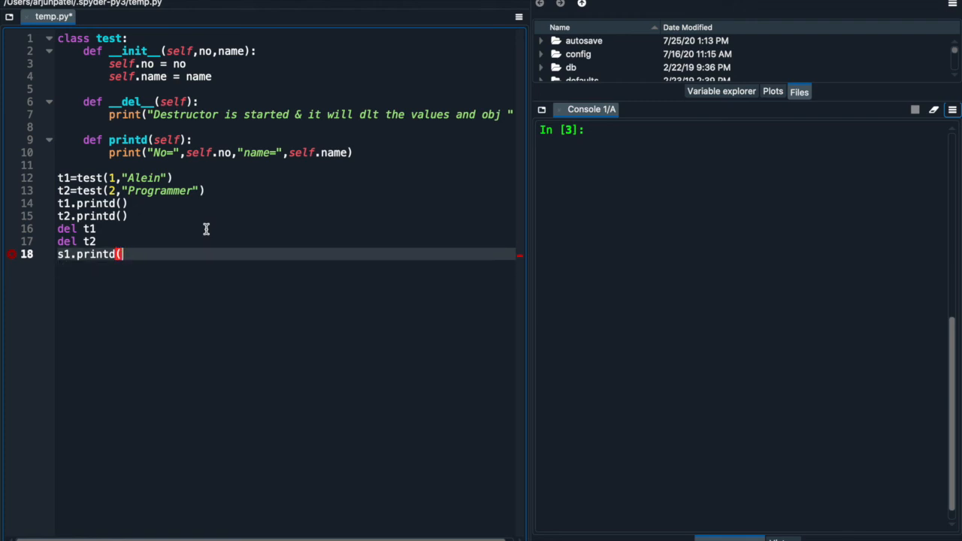
pyautogui.write(')')
pyautogui.write('t2')
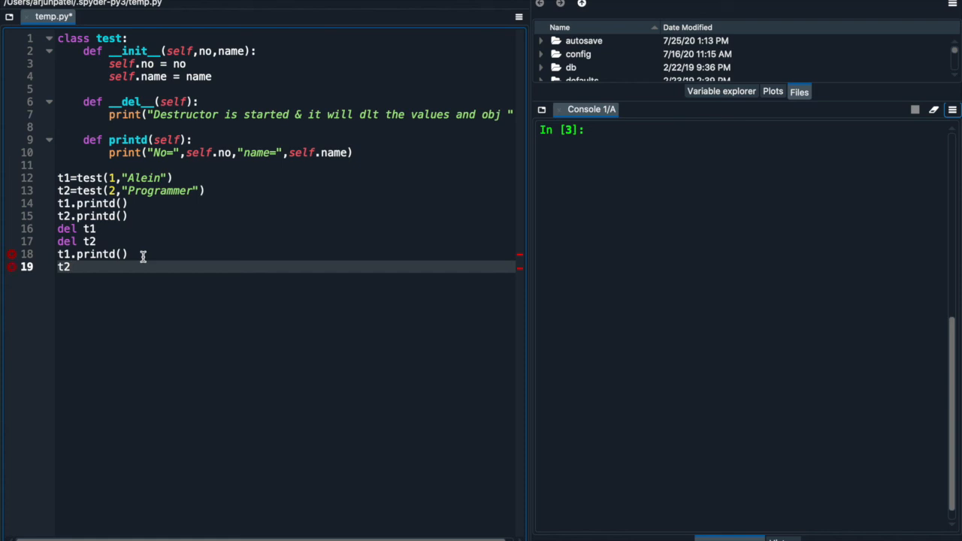
pyautogui.write('.printd()')
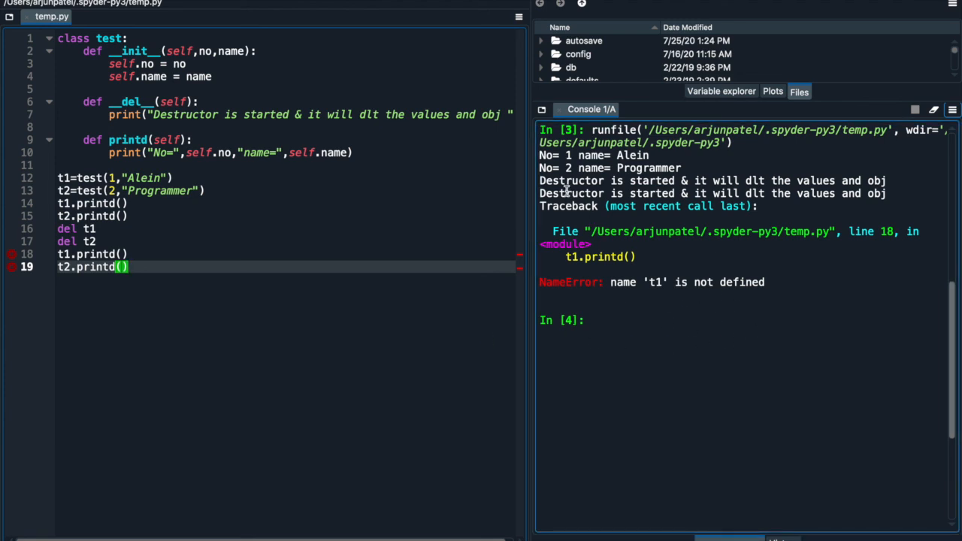
pyautogui.moveTo(890, 197)
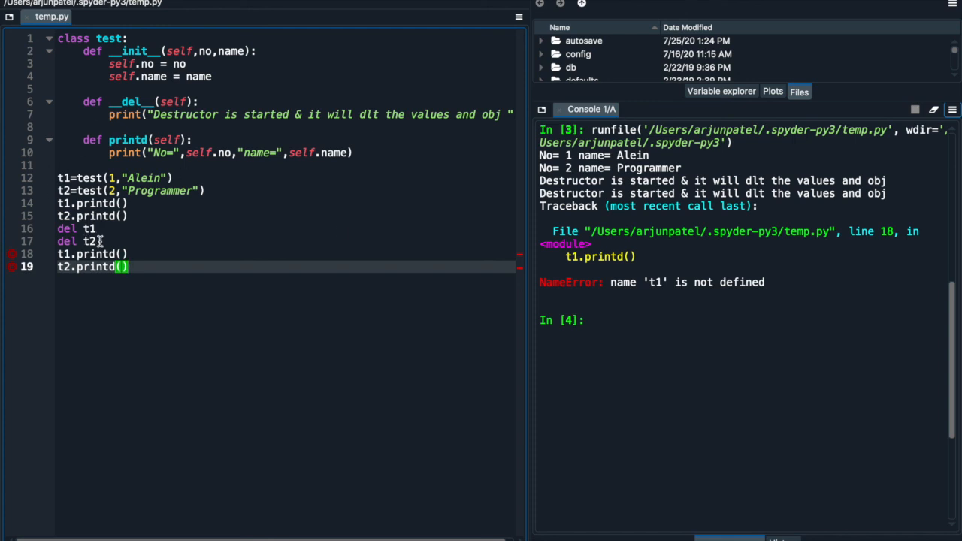
pyautogui.moveTo(57, 177)
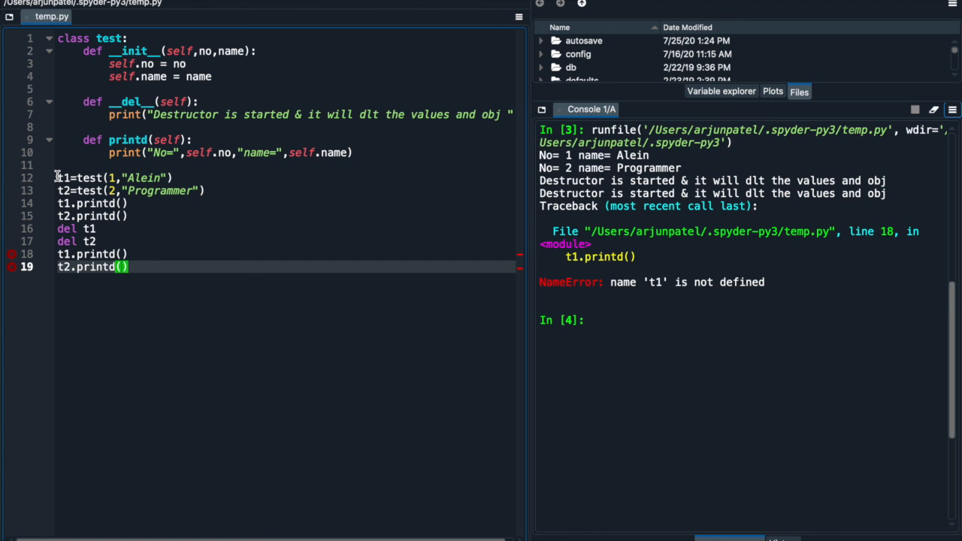
# Select the lines that create t1 and t2 after running the script to the NameError
pyautogui.moveTo(58, 177); pyautogui.dragTo(203, 190)
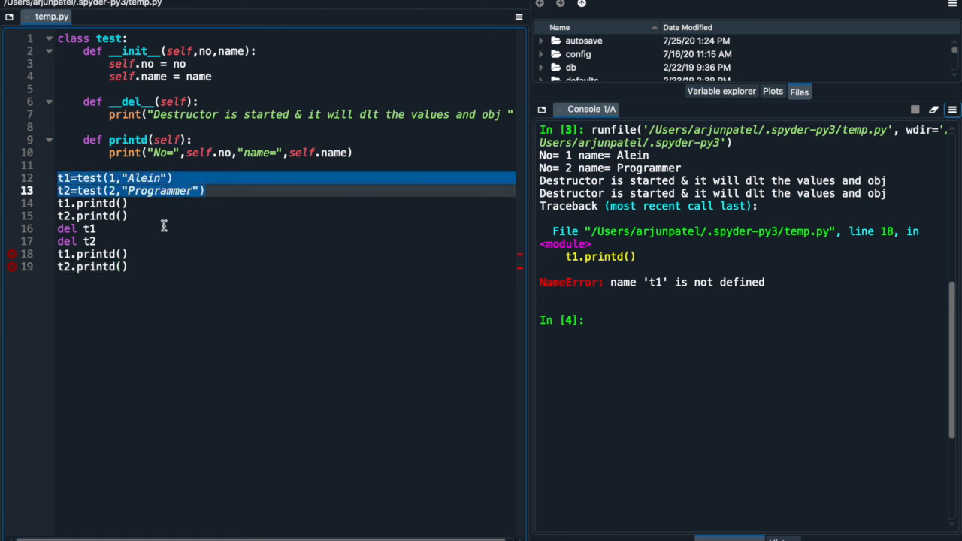
pyautogui.moveTo(68, 228)
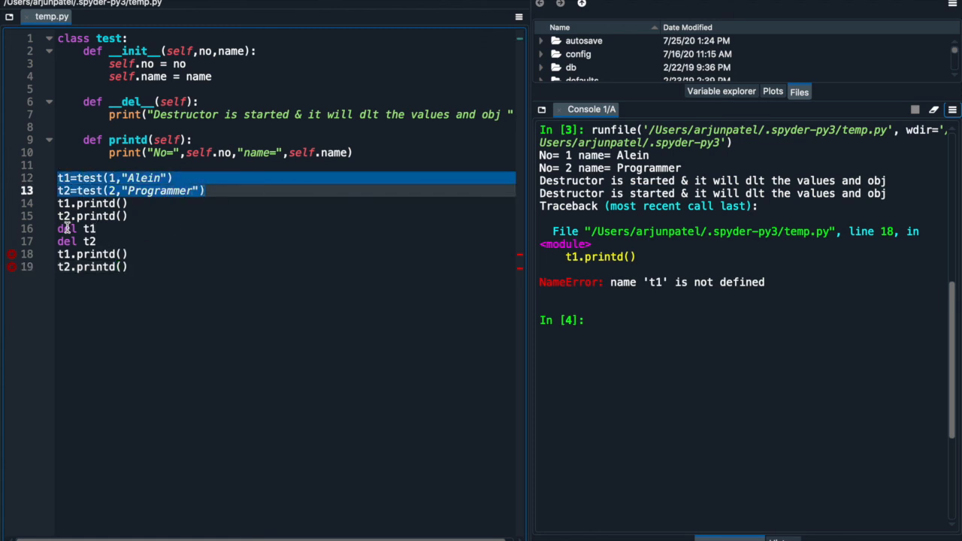